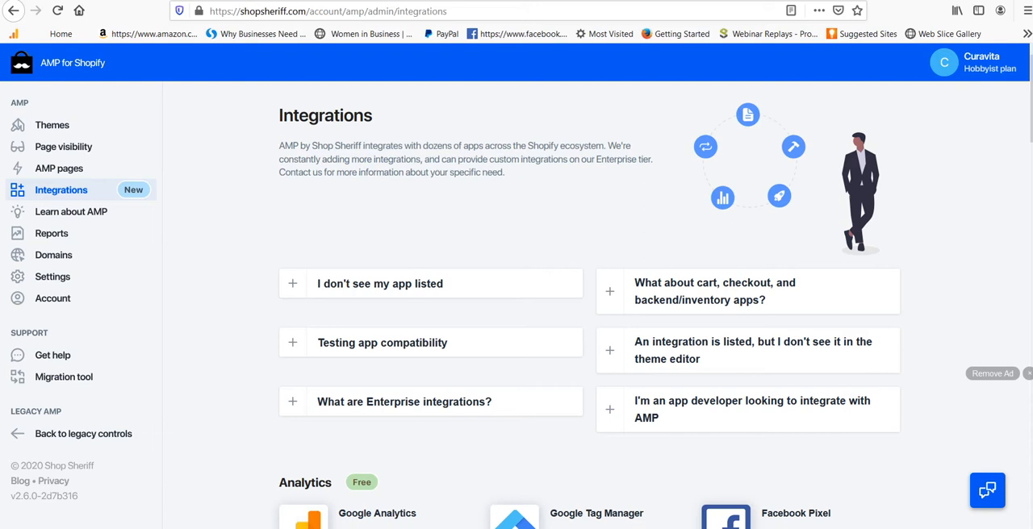
mouse_move(588, 223)
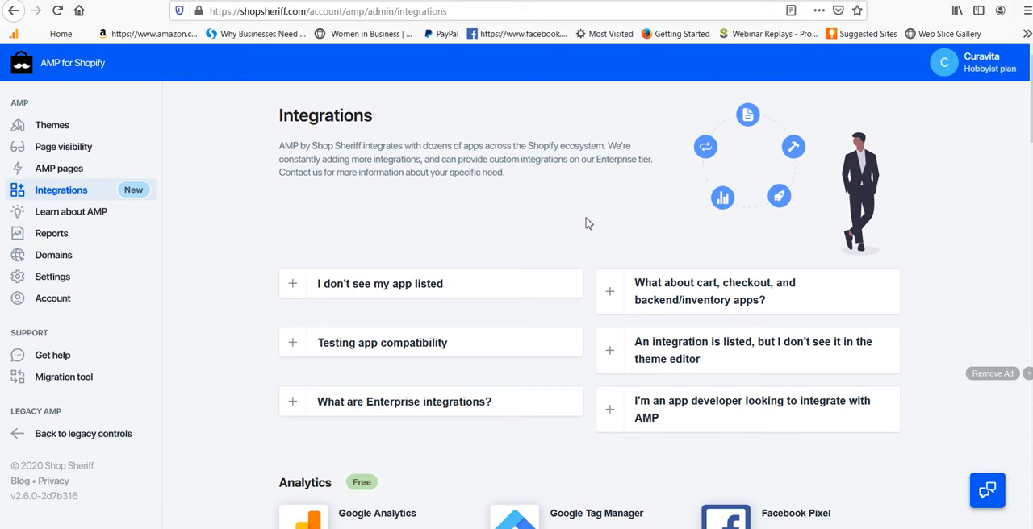
mouse_move(463, 226)
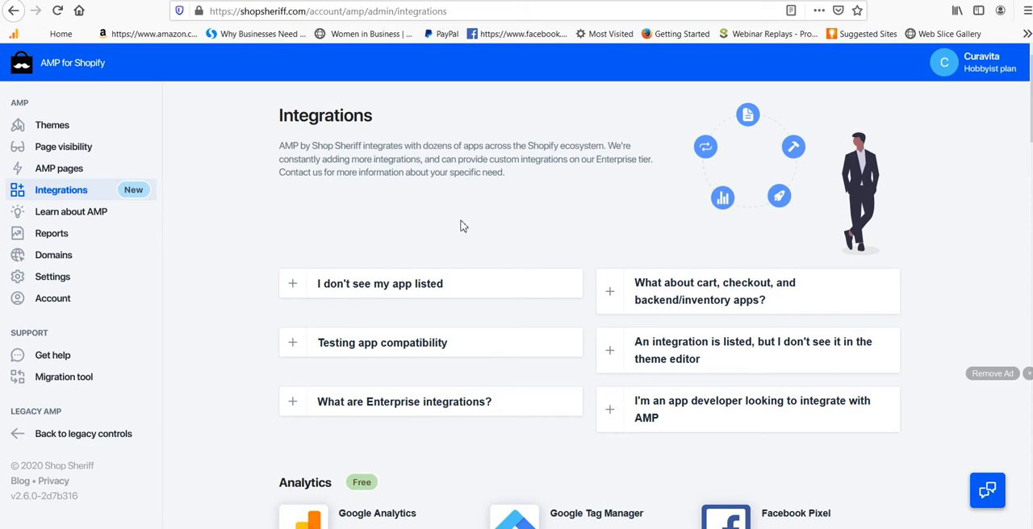
mouse_move(470, 250)
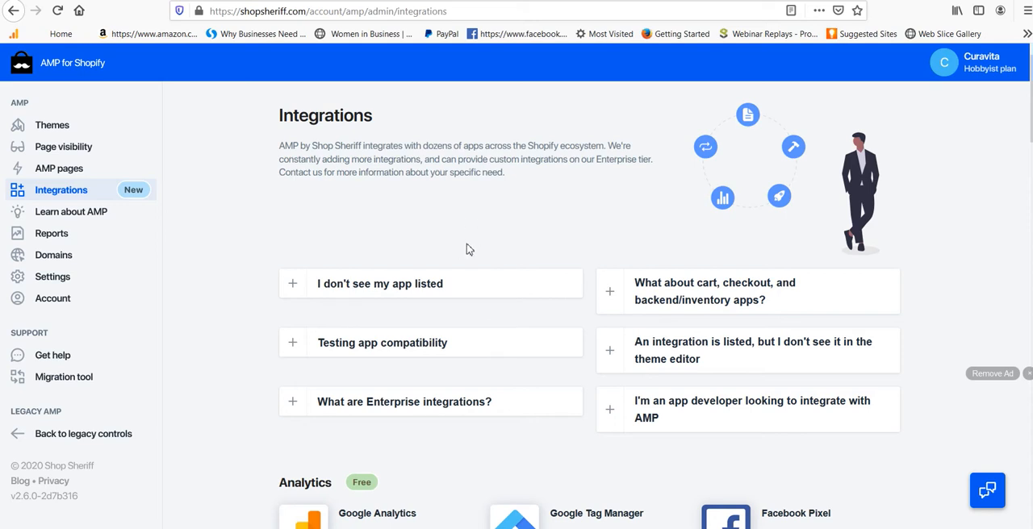
mouse_move(463, 244)
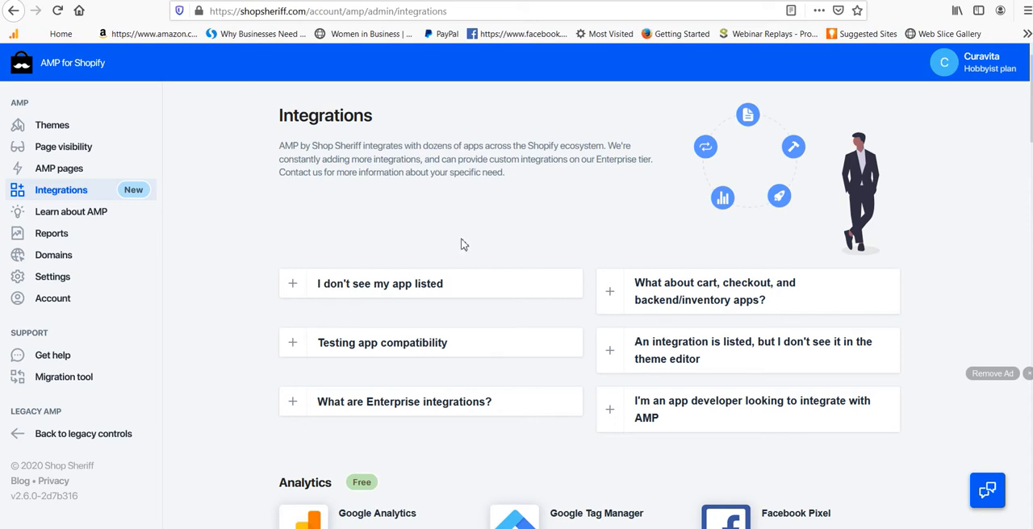
mouse_move(405, 237)
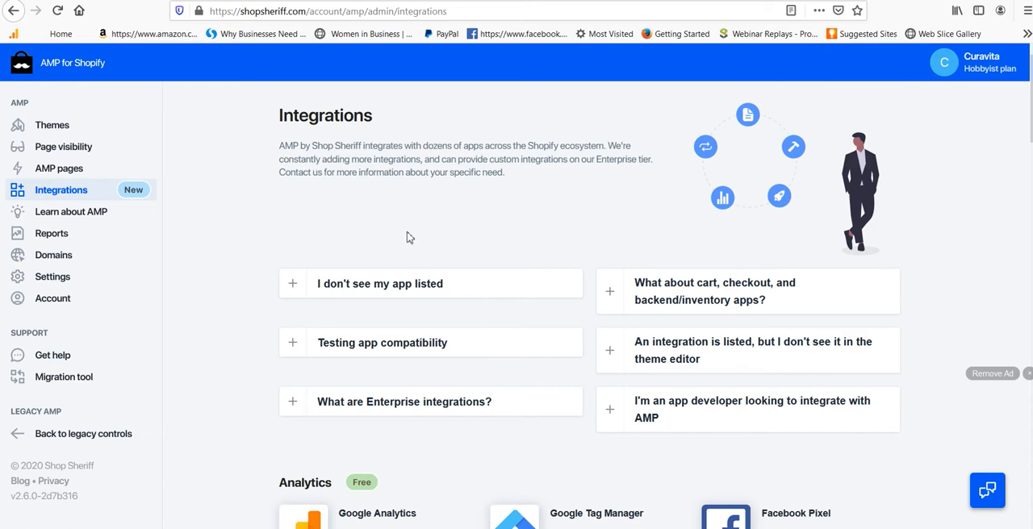
mouse_move(301, 213)
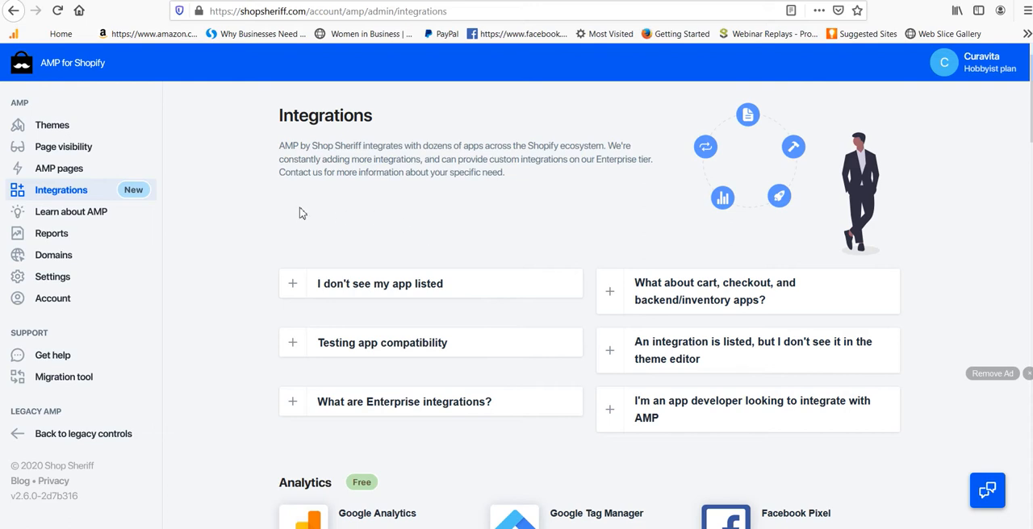
mouse_move(318, 212)
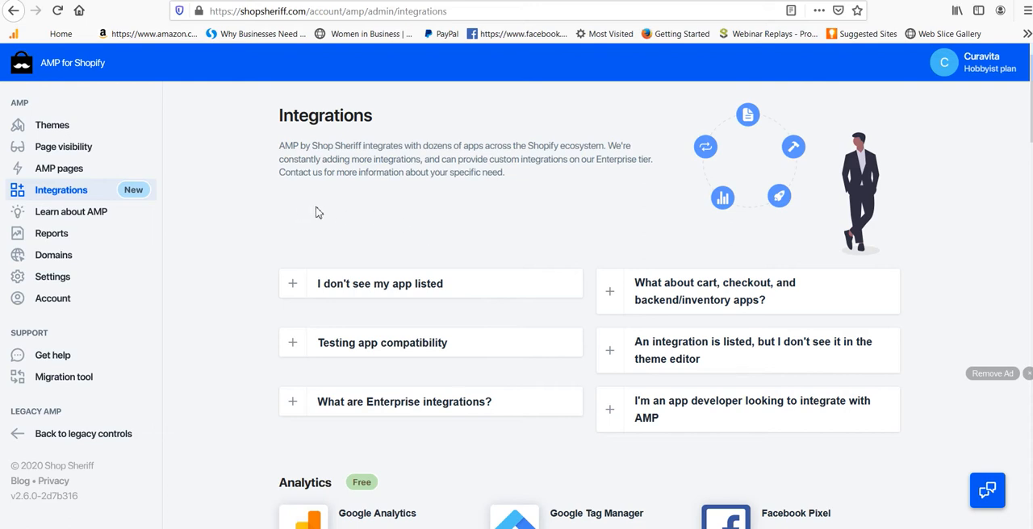
mouse_move(300, 208)
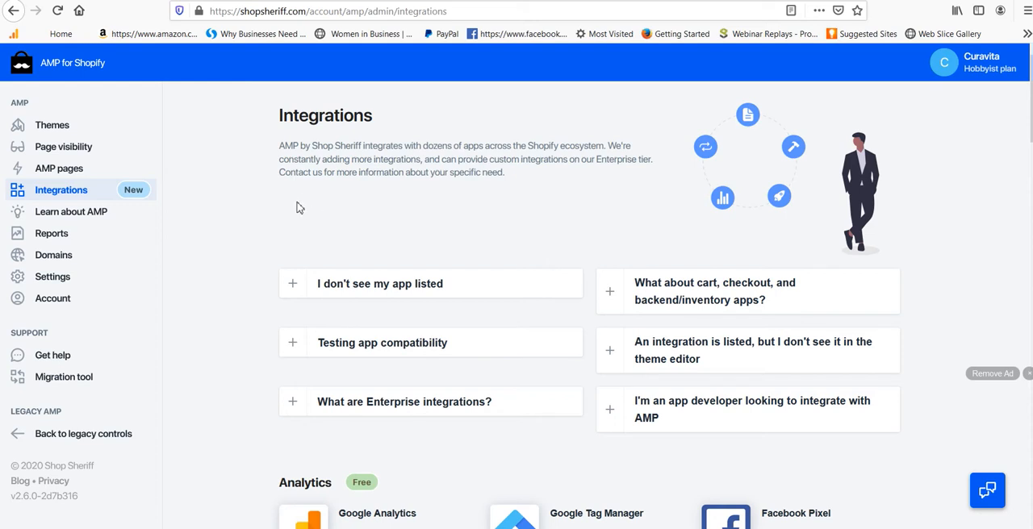
mouse_move(337, 230)
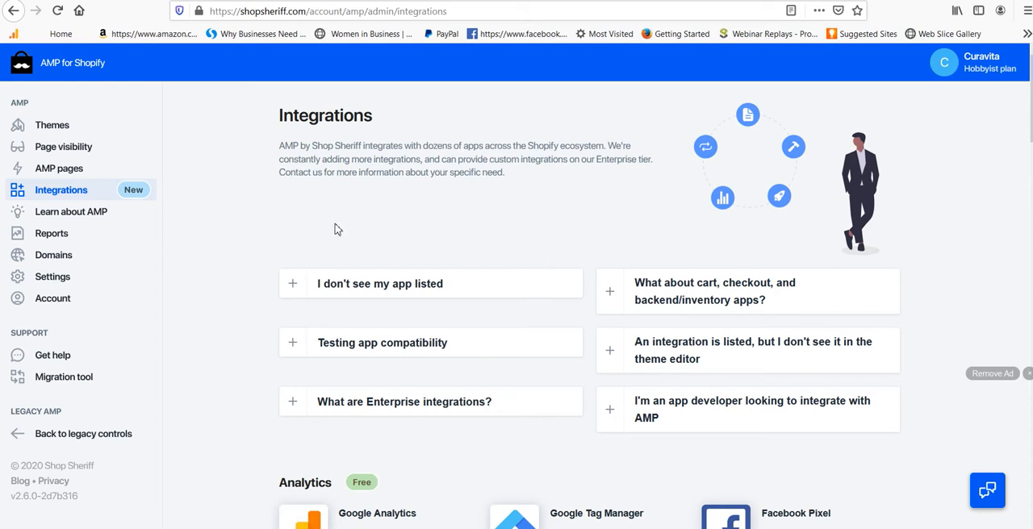
mouse_move(316, 221)
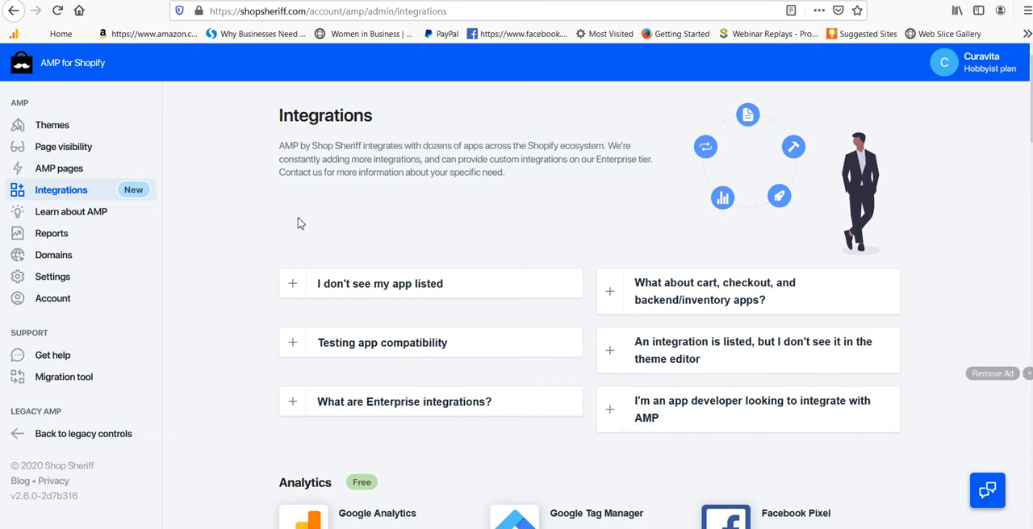
mouse_move(384, 227)
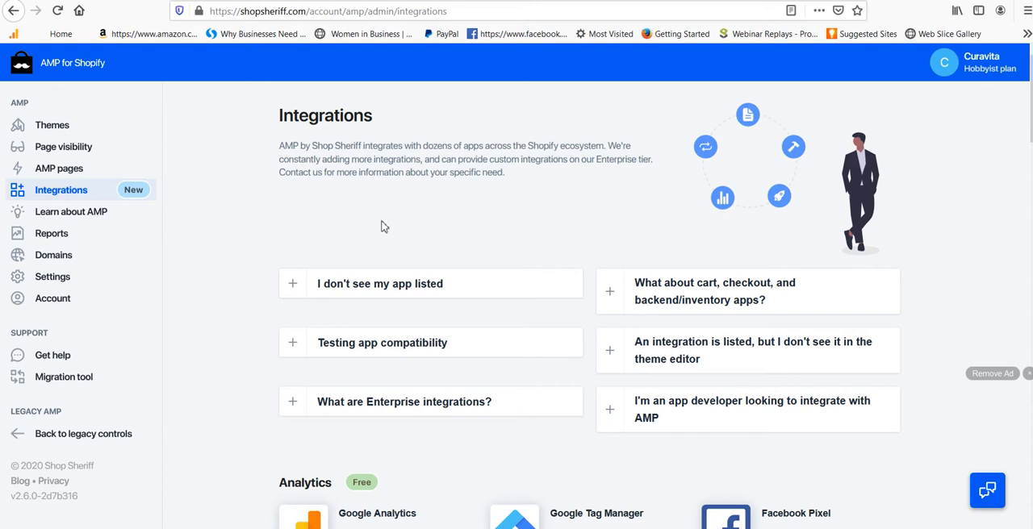
mouse_move(238, 212)
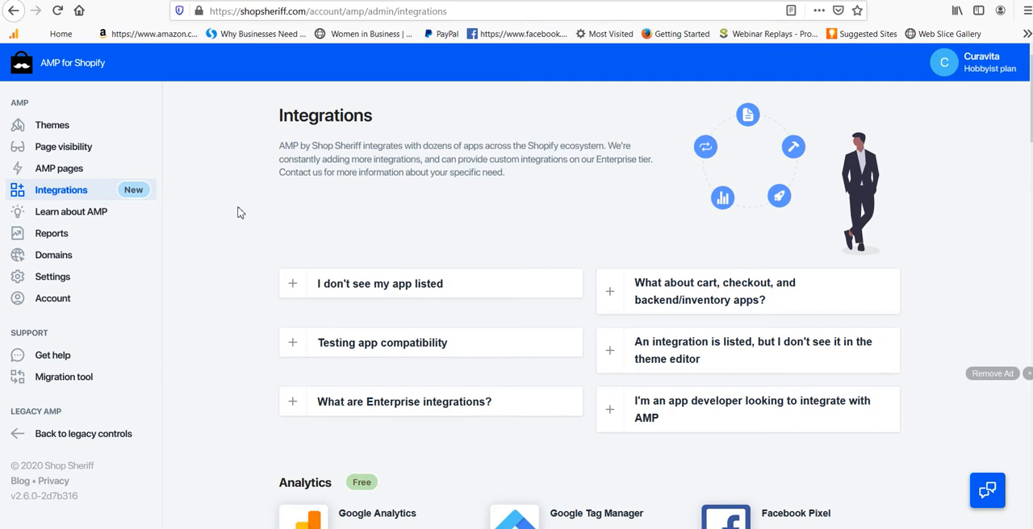
mouse_move(305, 230)
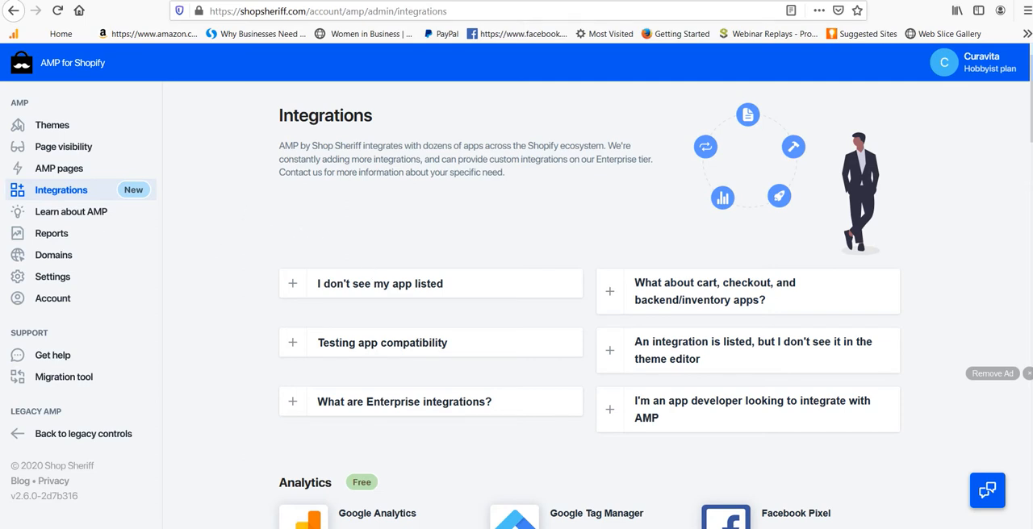
mouse_move(252, 257)
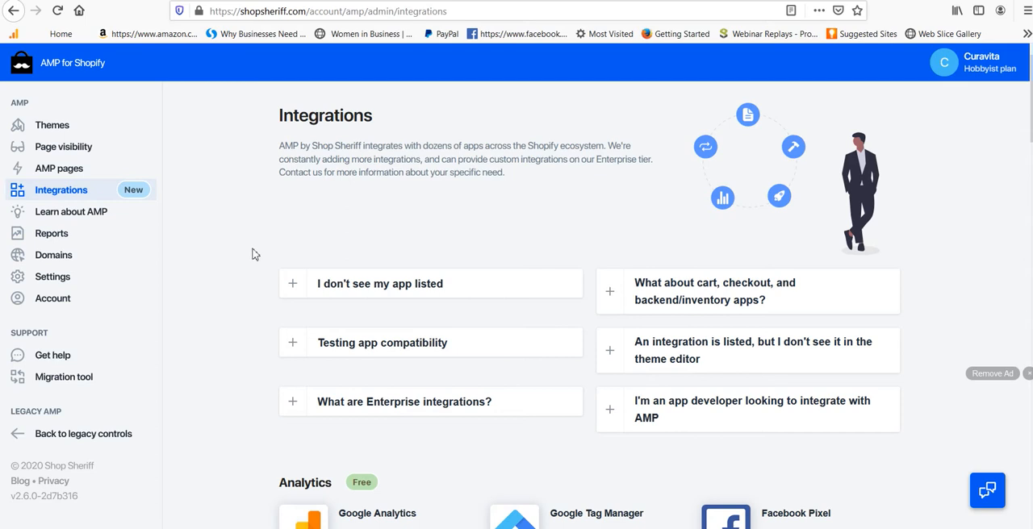
mouse_move(244, 256)
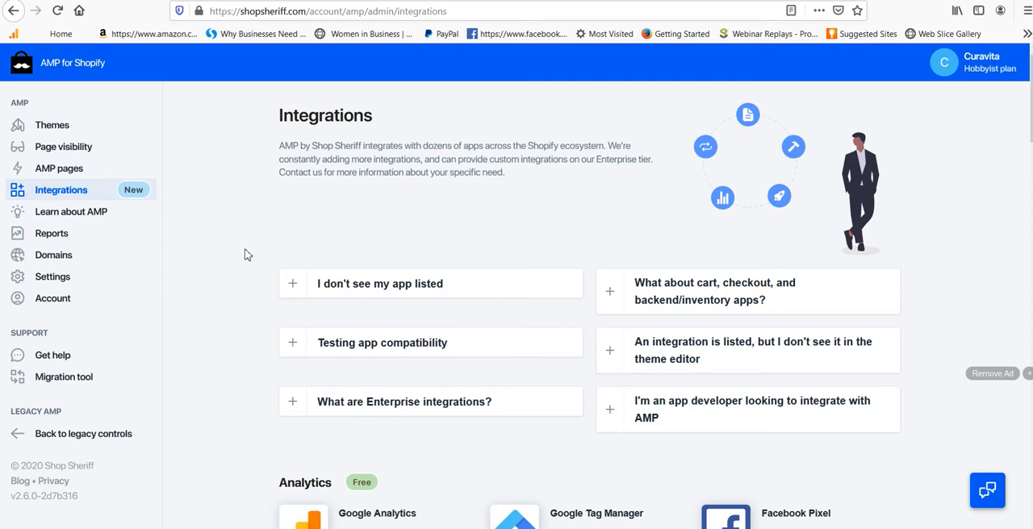
mouse_move(209, 261)
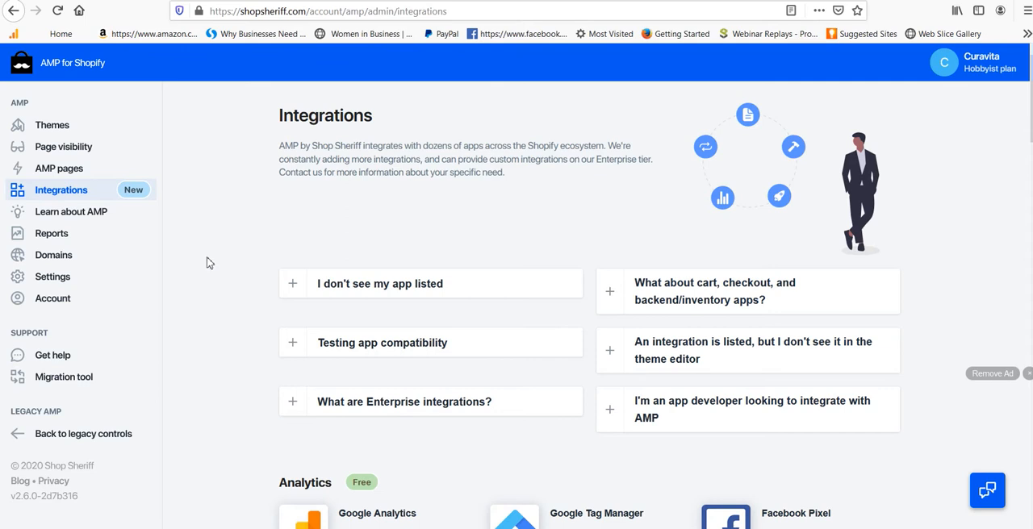
mouse_move(304, 256)
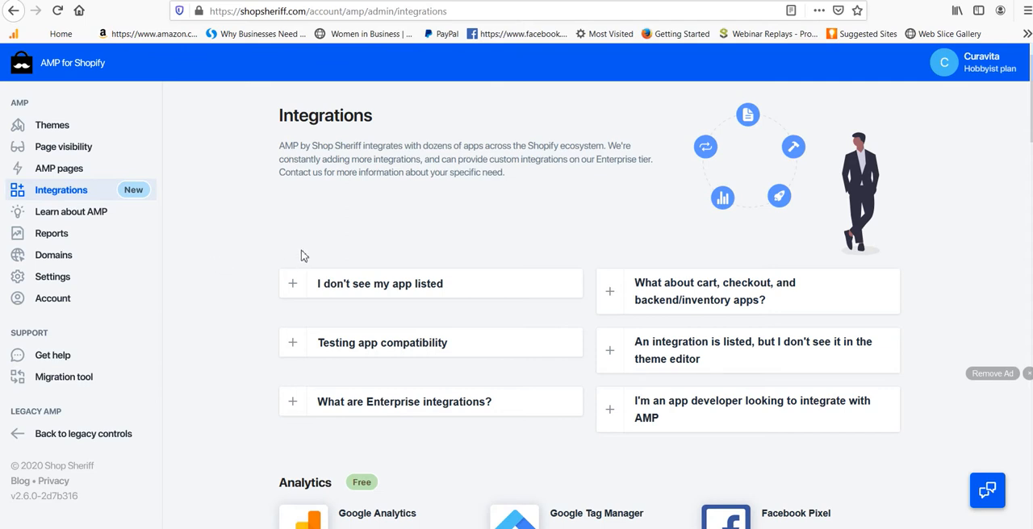
mouse_move(334, 252)
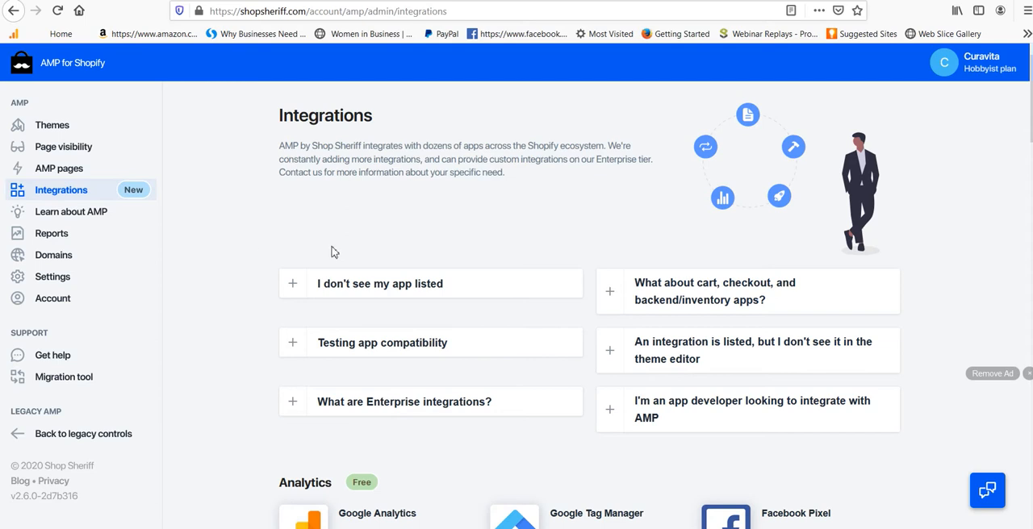
mouse_move(275, 257)
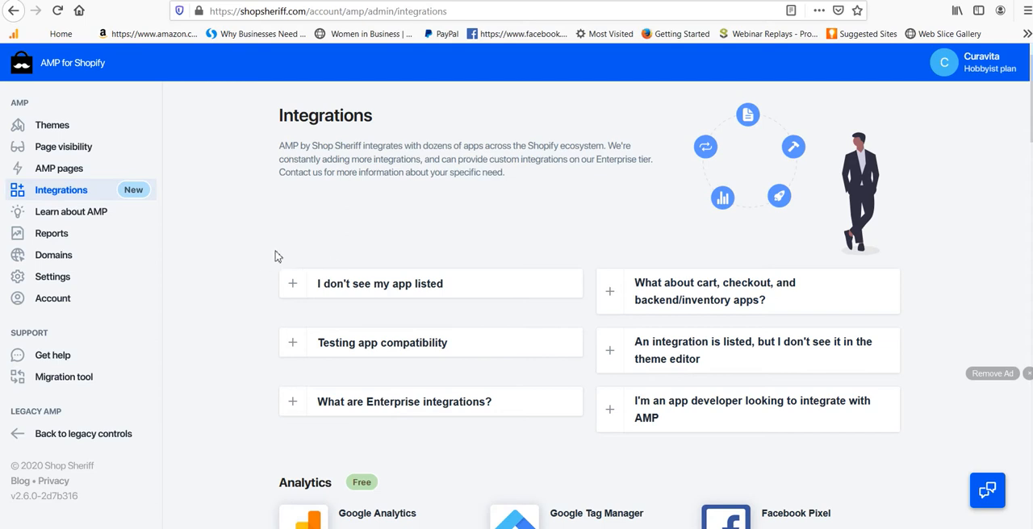
mouse_move(271, 250)
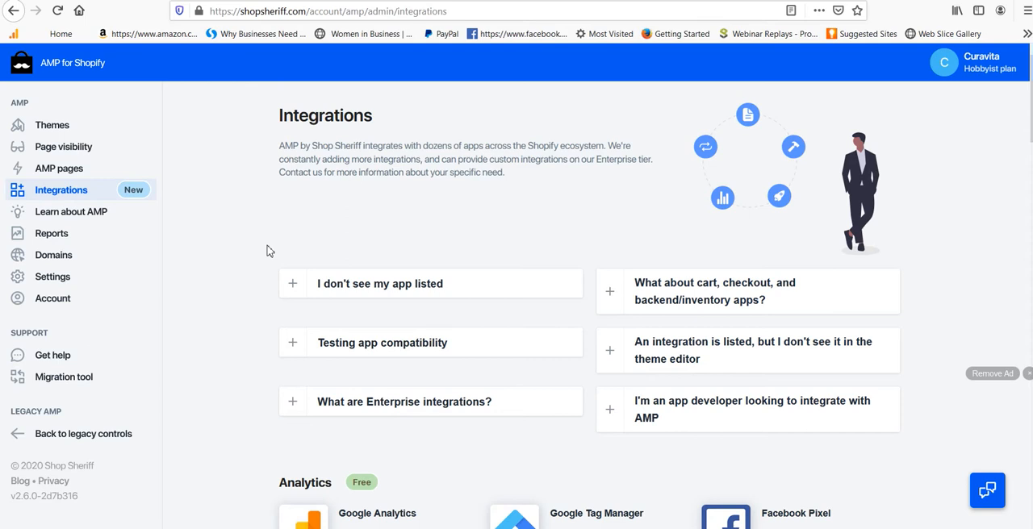
mouse_move(281, 234)
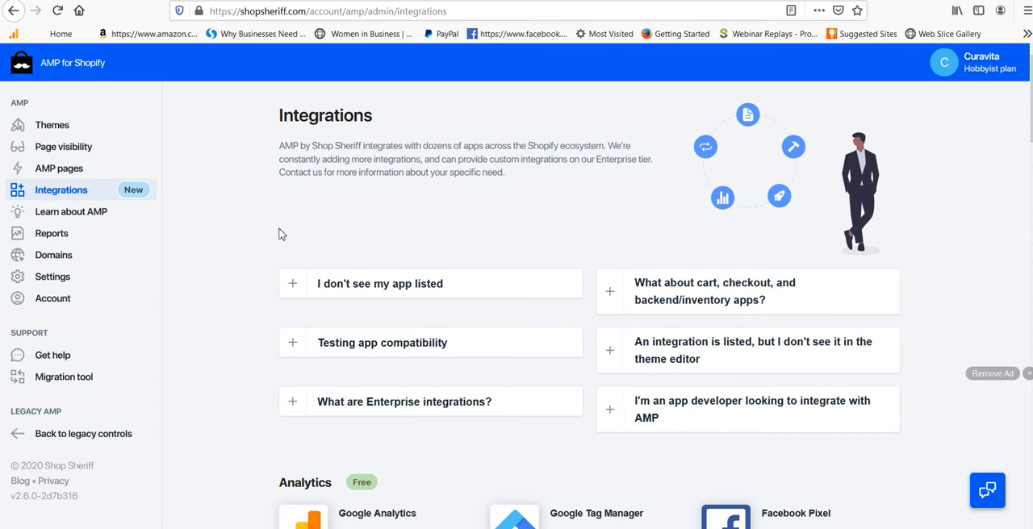
mouse_move(262, 255)
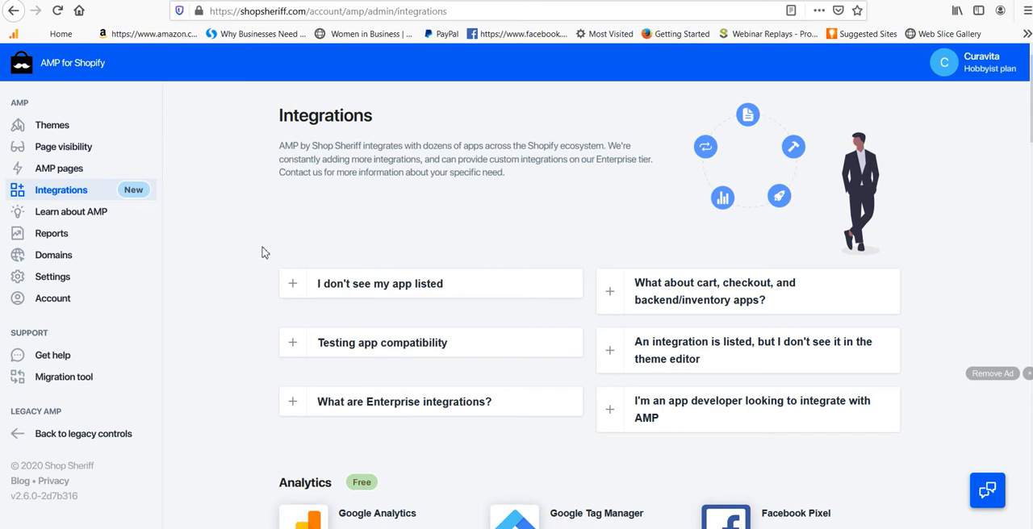
mouse_move(247, 250)
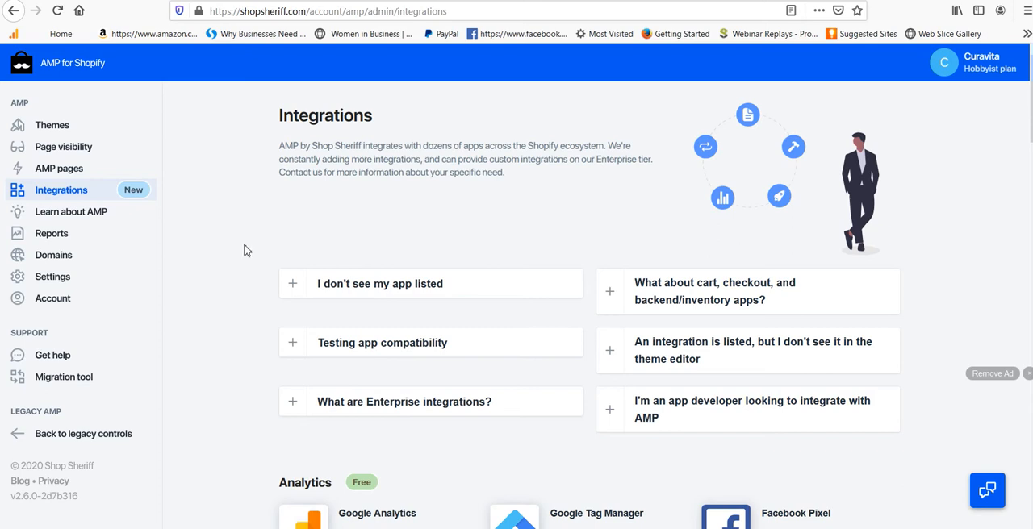
mouse_move(262, 246)
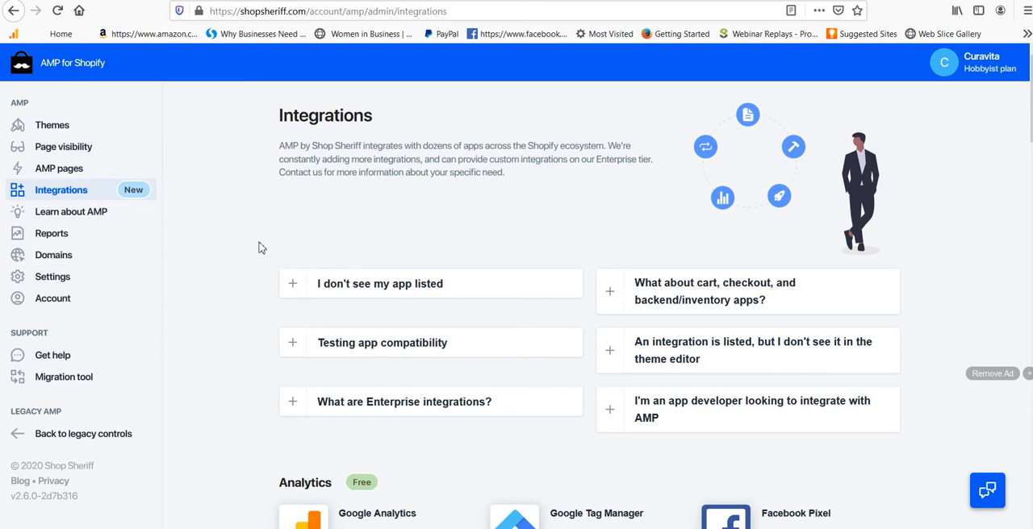
mouse_move(224, 249)
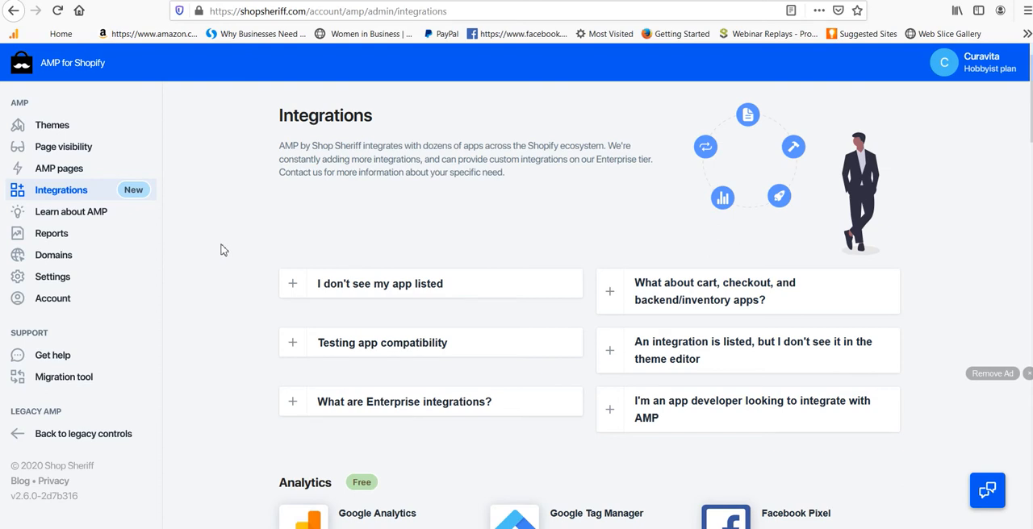
mouse_move(239, 251)
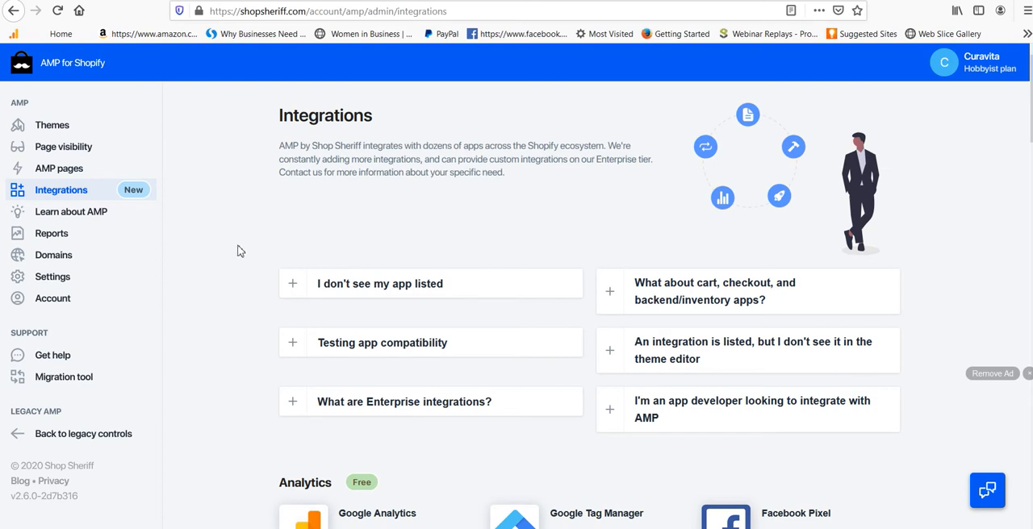
mouse_move(242, 296)
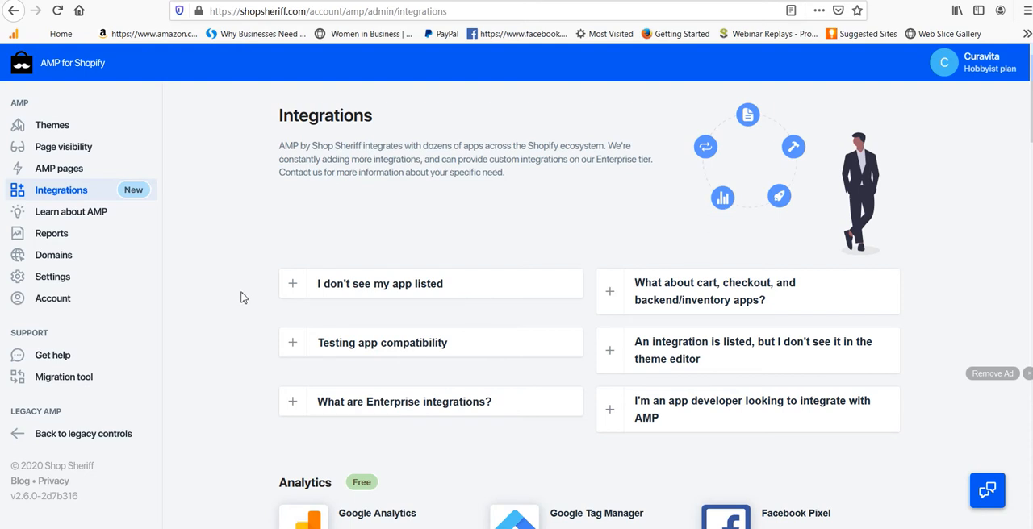
mouse_move(214, 265)
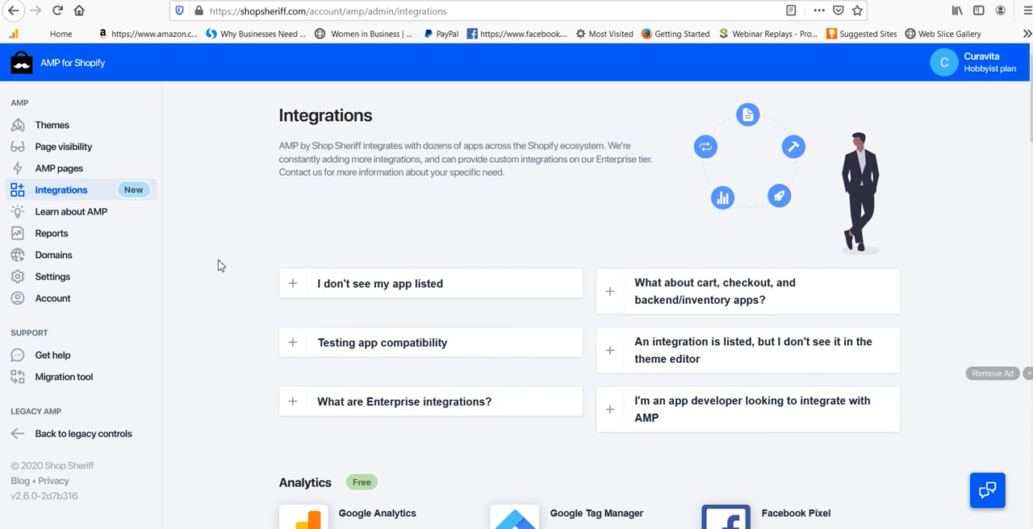
mouse_move(225, 262)
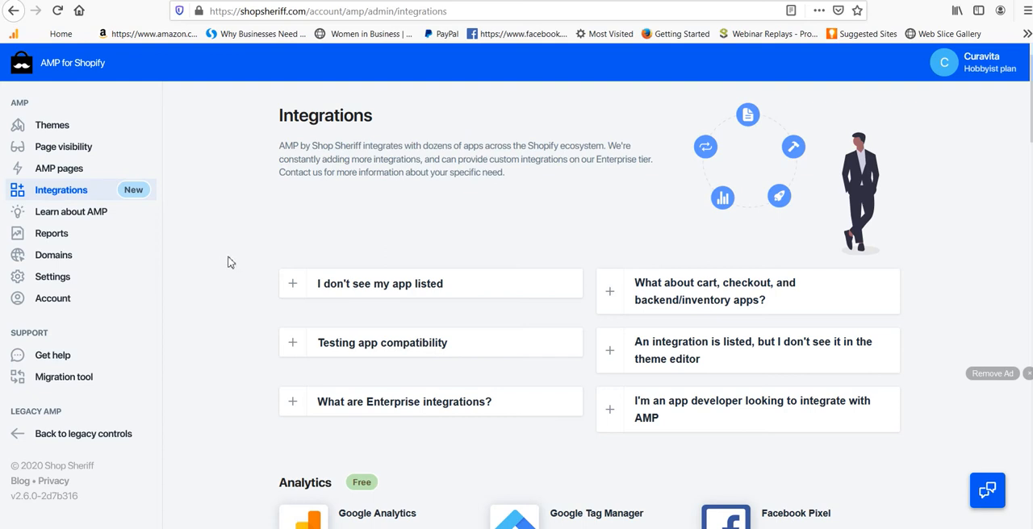
mouse_move(210, 280)
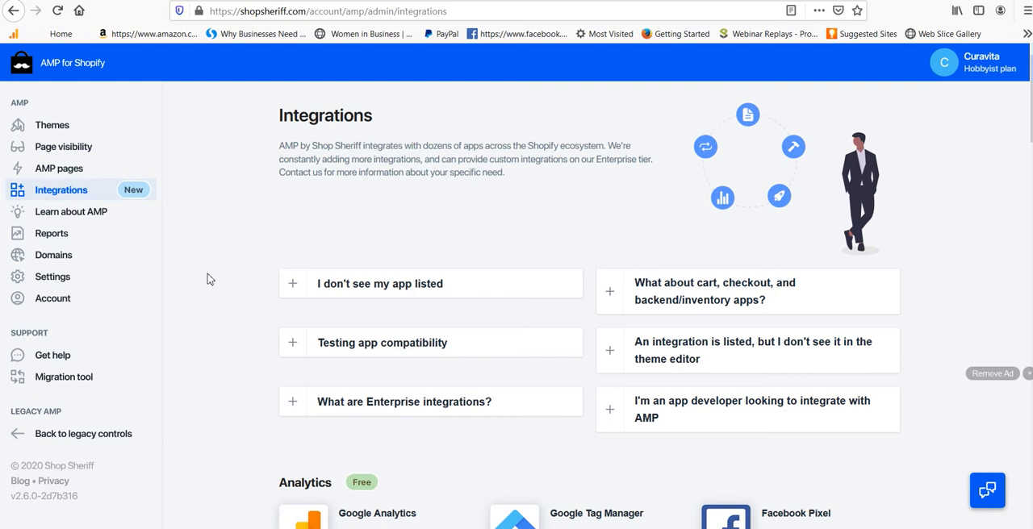
mouse_move(239, 280)
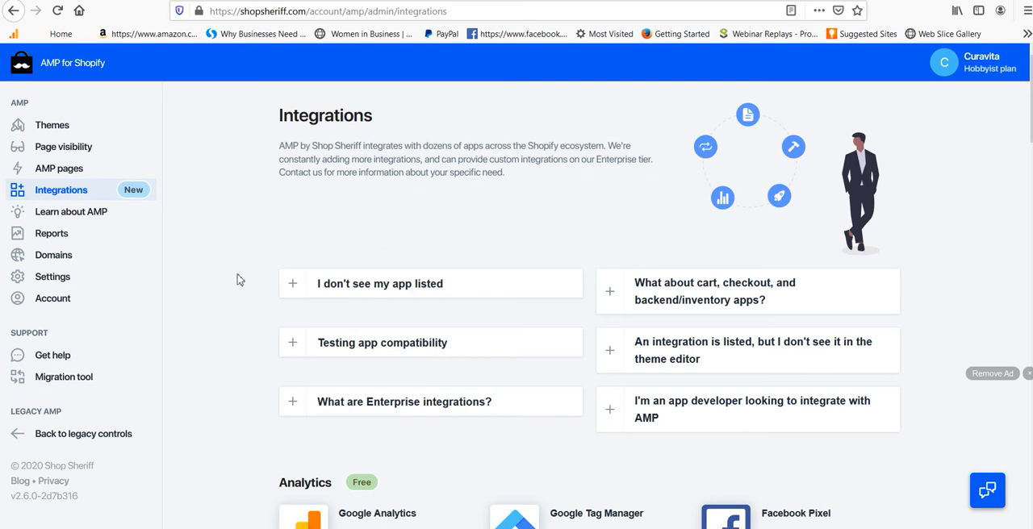
mouse_move(224, 288)
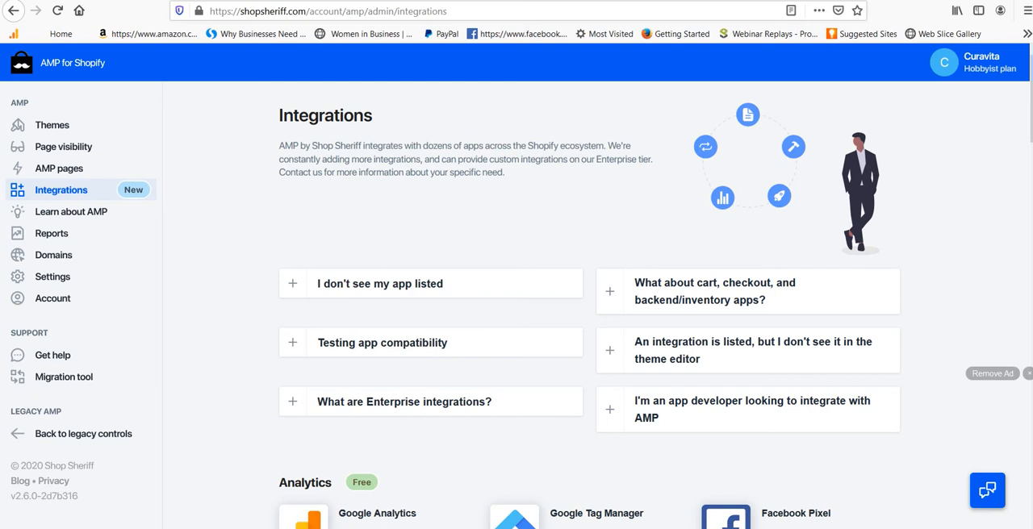
mouse_move(249, 223)
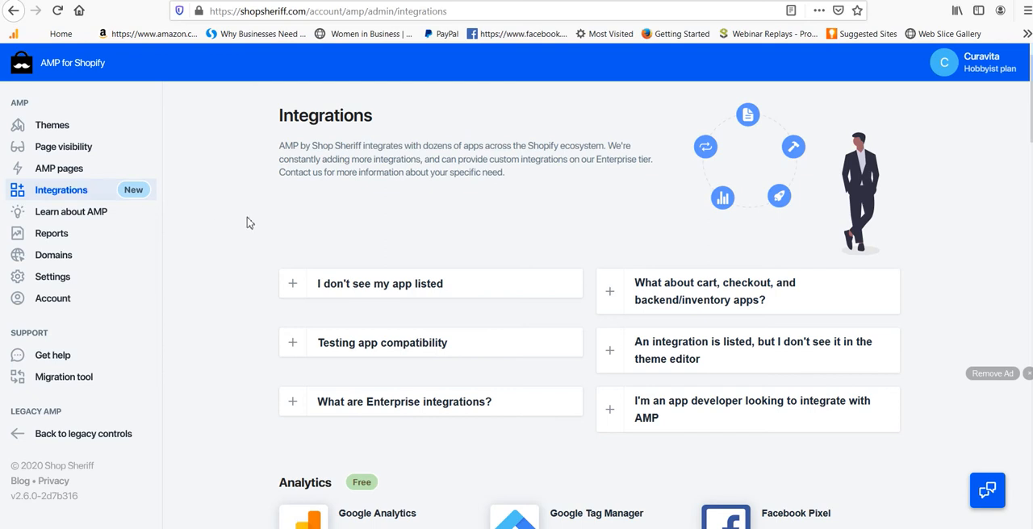
mouse_move(300, 185)
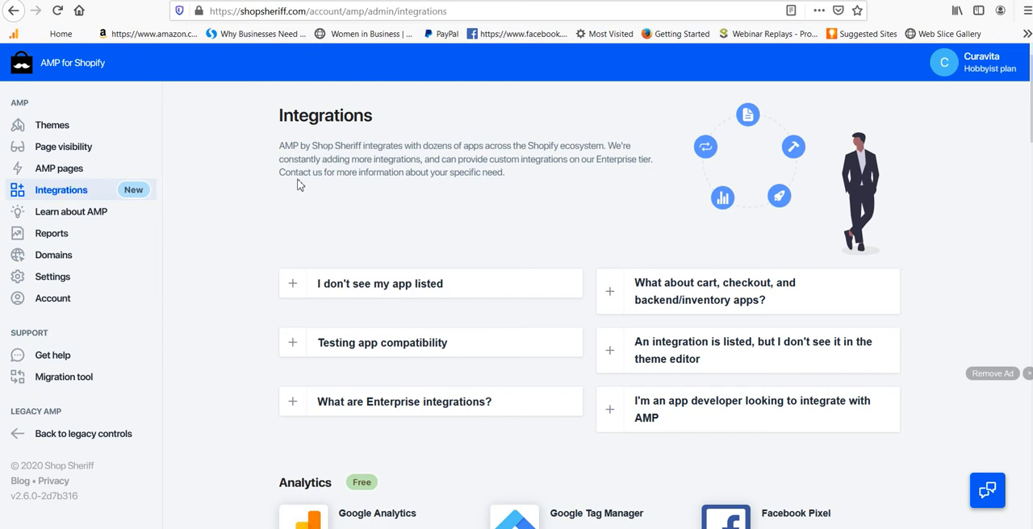
mouse_move(246, 226)
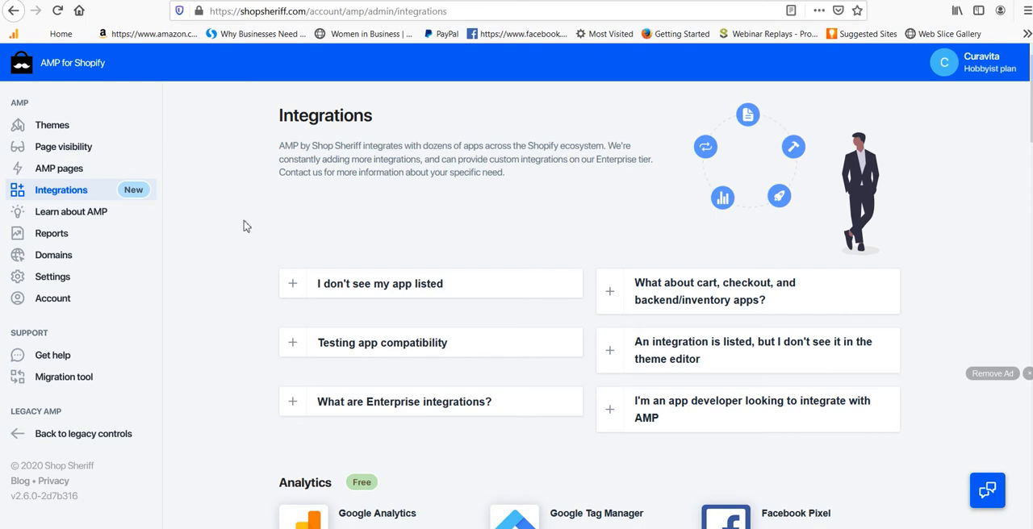
mouse_move(203, 235)
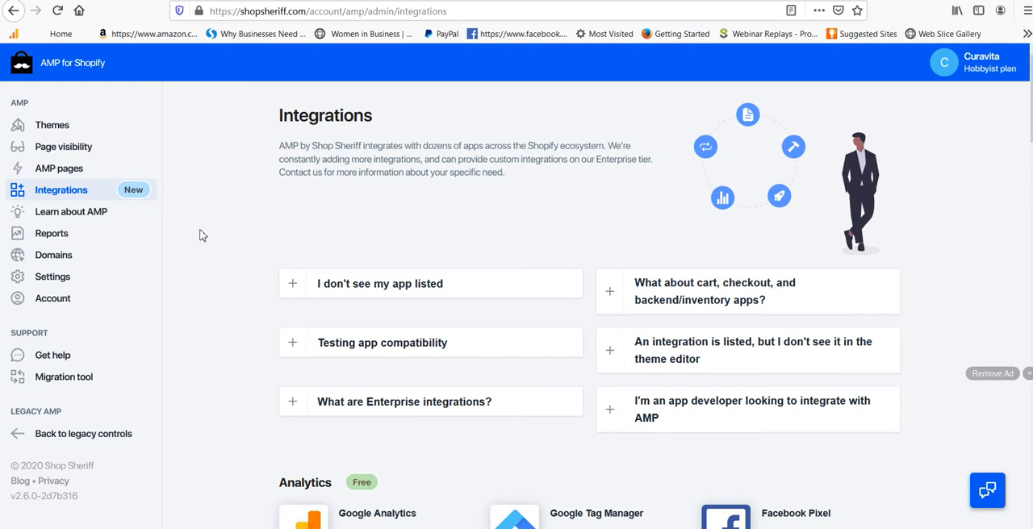
mouse_move(233, 256)
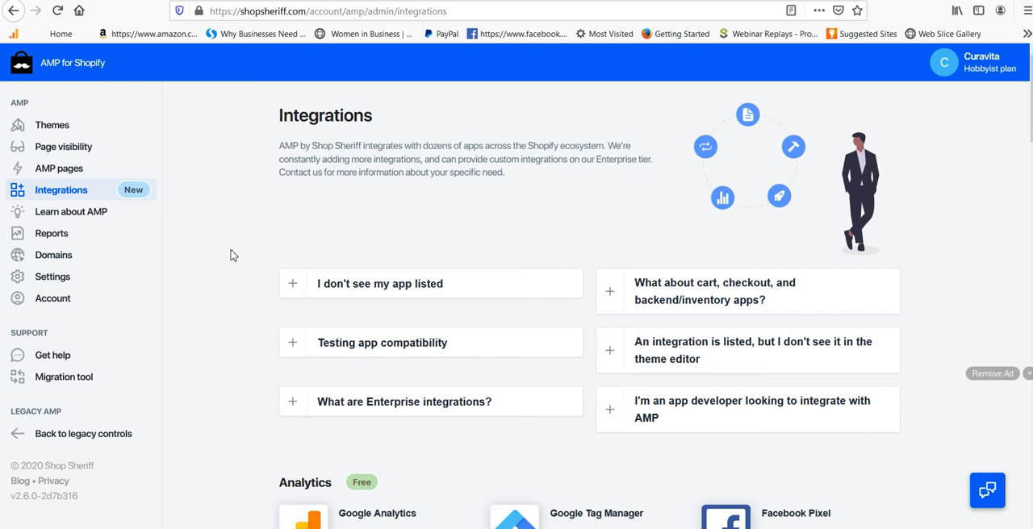
mouse_move(232, 256)
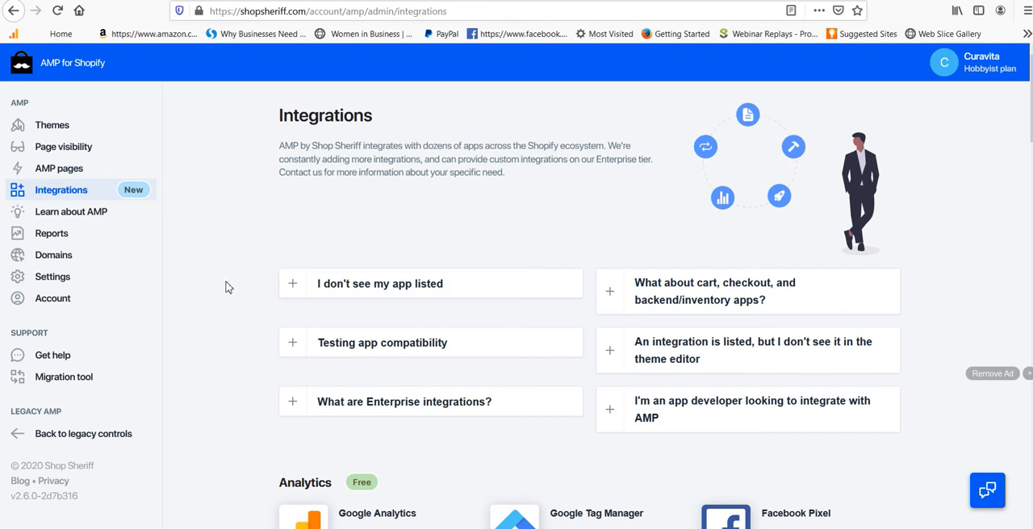
mouse_move(213, 298)
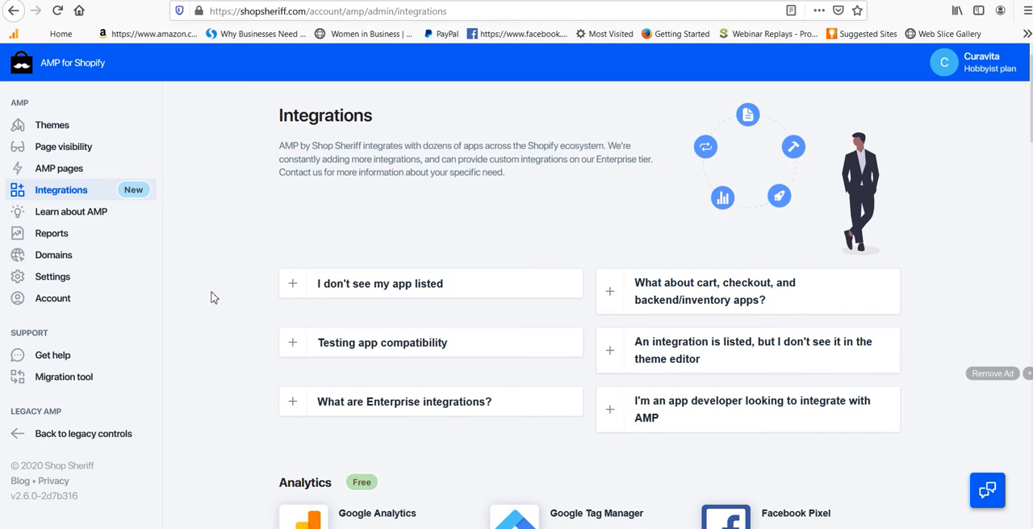
mouse_move(232, 278)
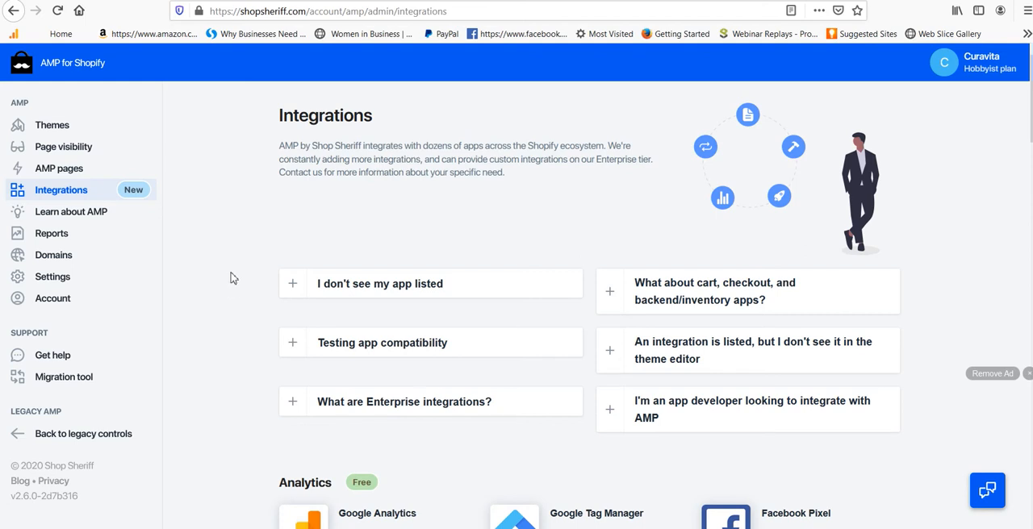
mouse_move(216, 254)
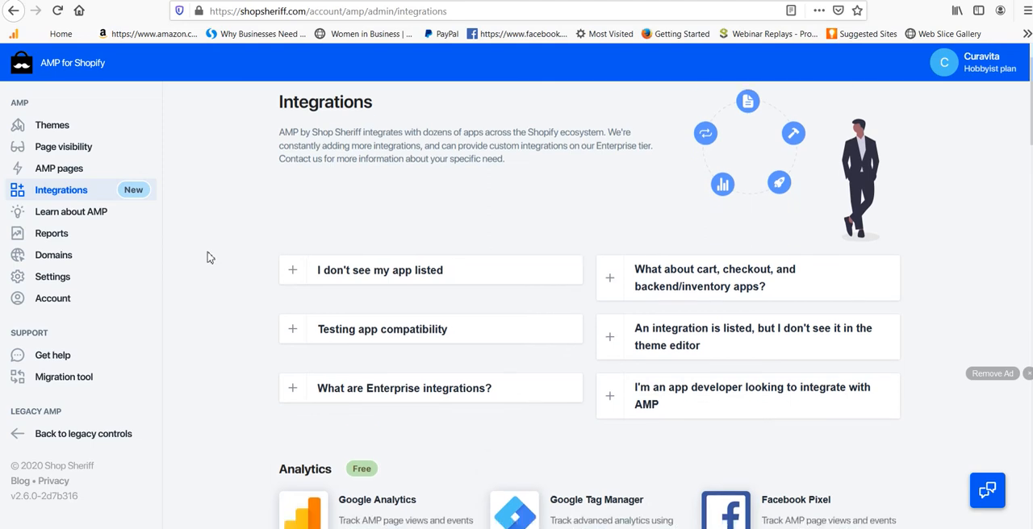
scroll(down, 3)
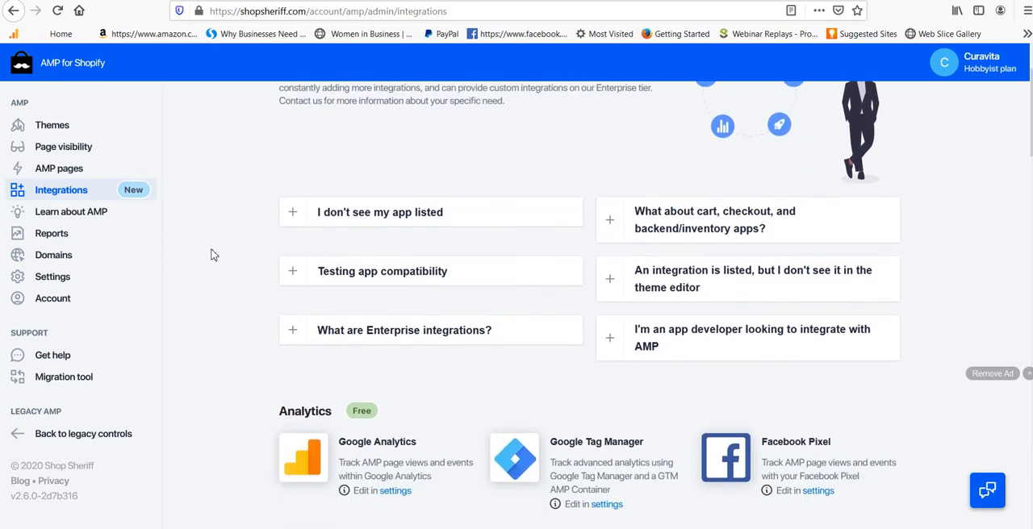
scroll(down, 3)
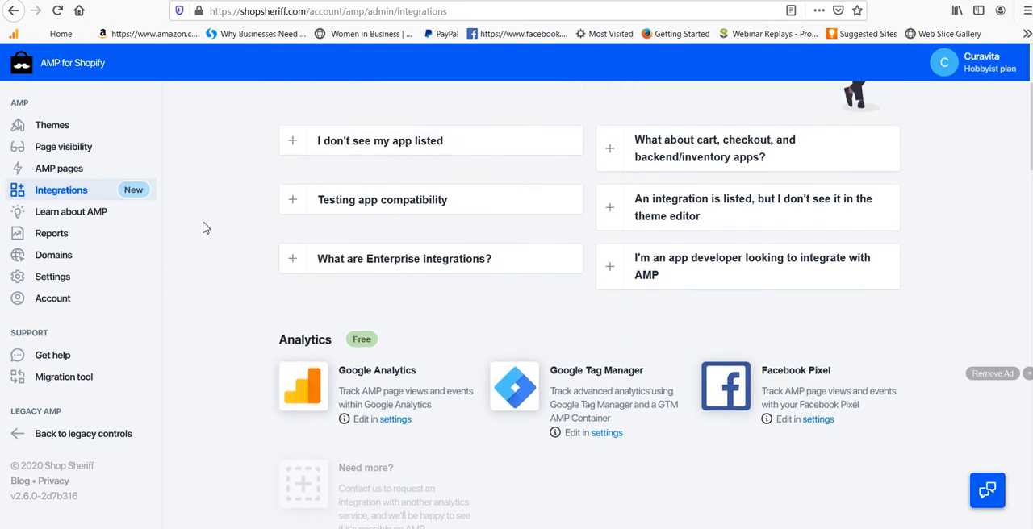
mouse_move(221, 232)
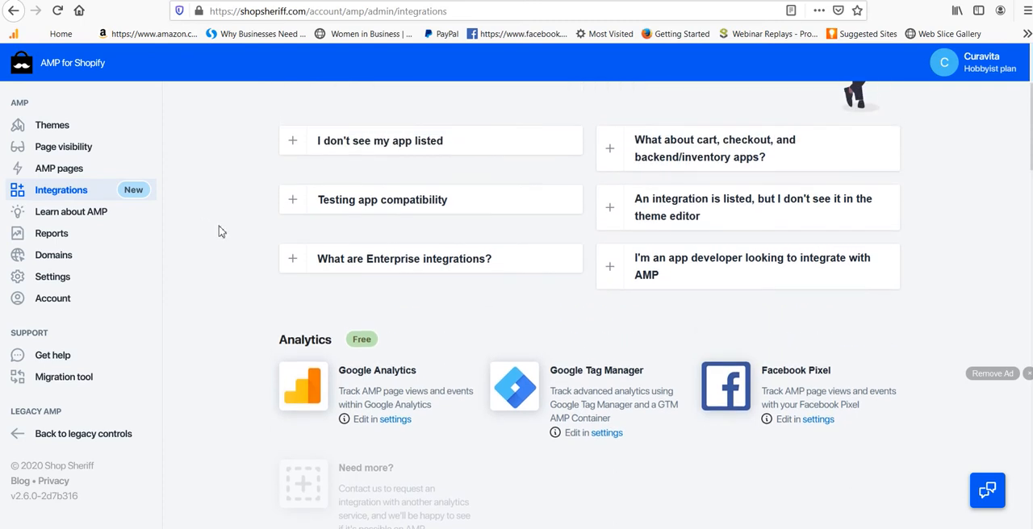
mouse_move(250, 258)
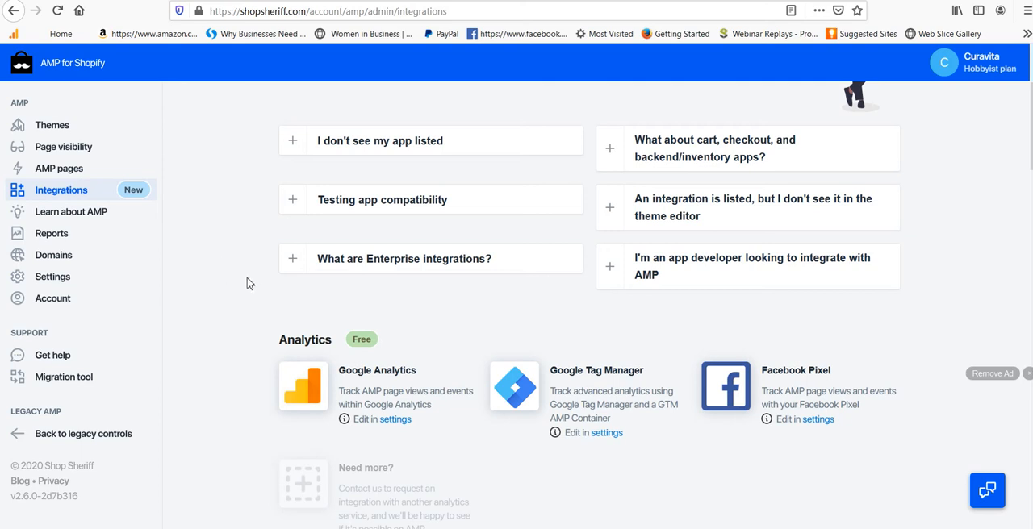
scroll(down, 3)
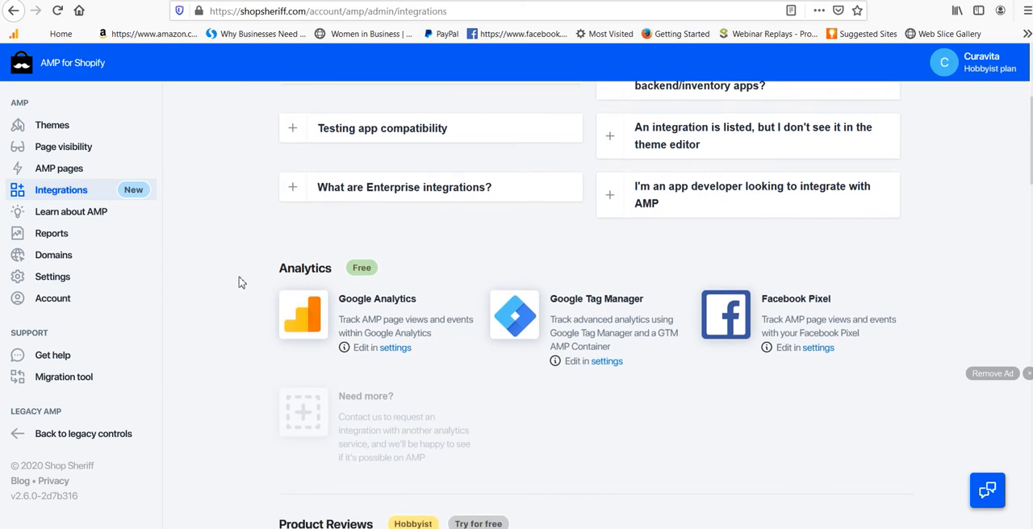
scroll(down, 3)
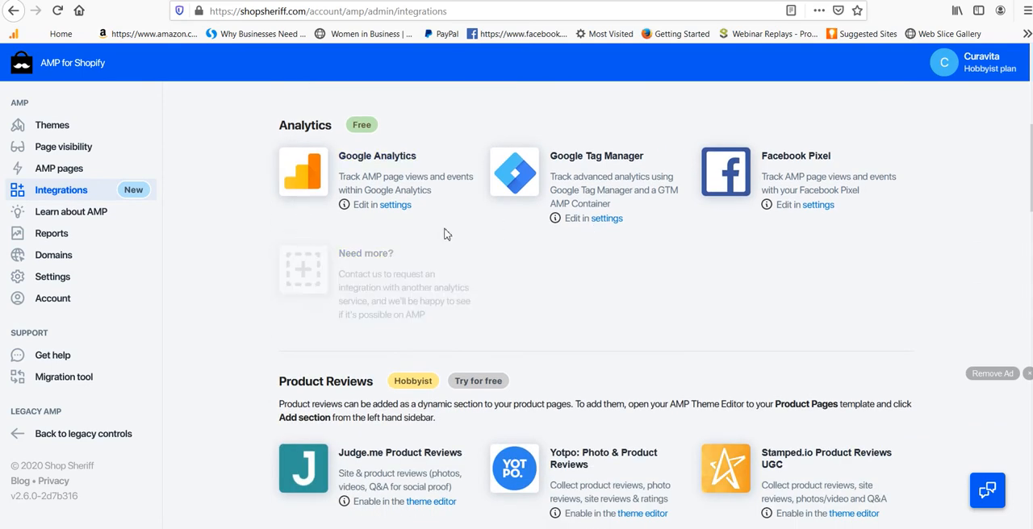
mouse_move(329, 197)
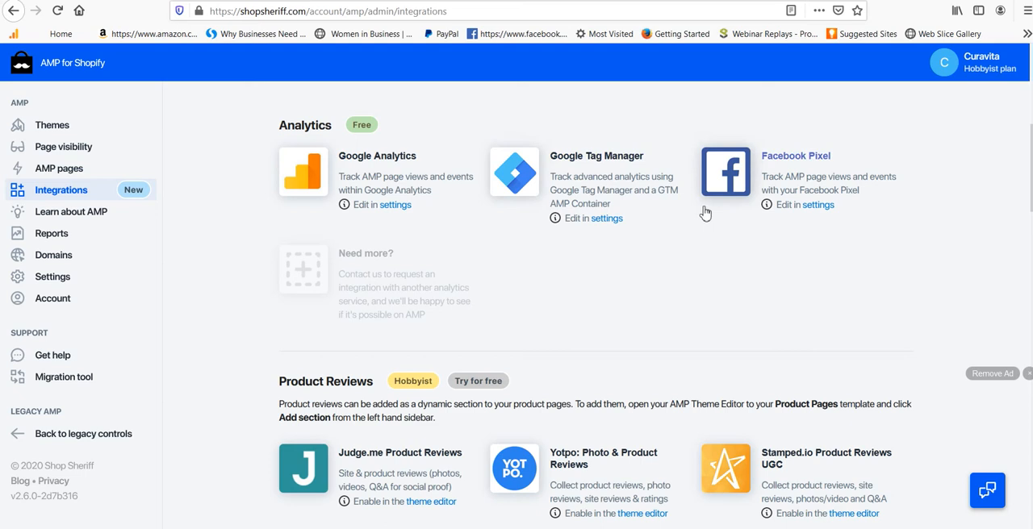
mouse_move(616, 244)
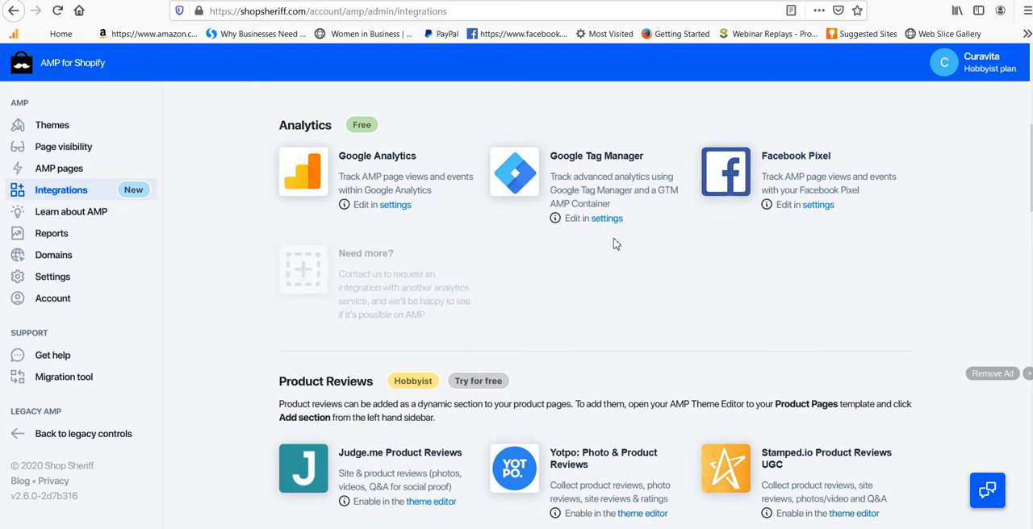
mouse_move(514, 312)
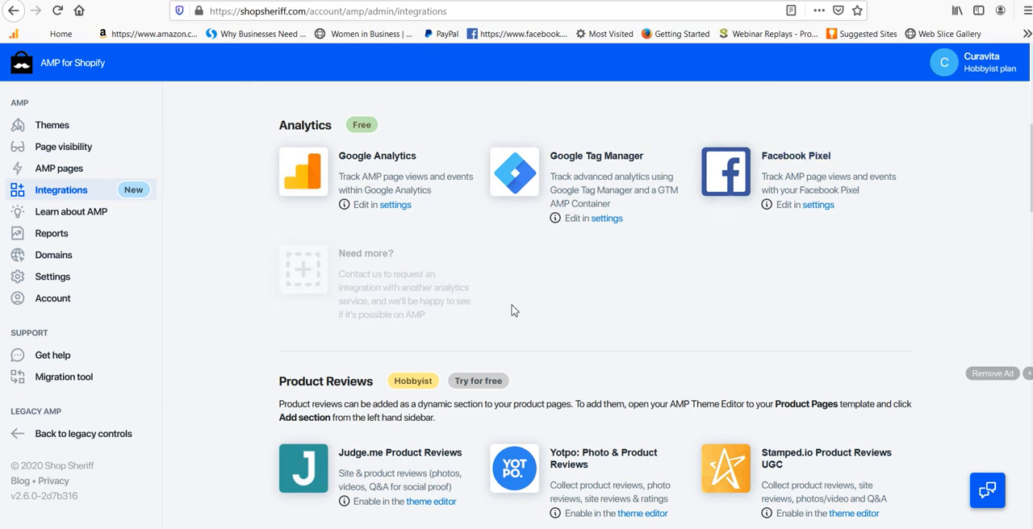
scroll(down, 3)
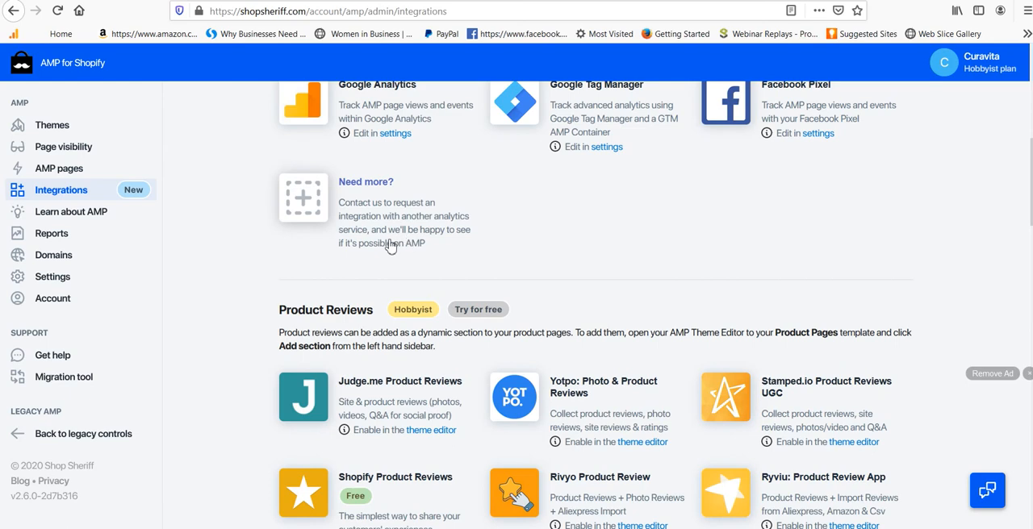
scroll(up, 3)
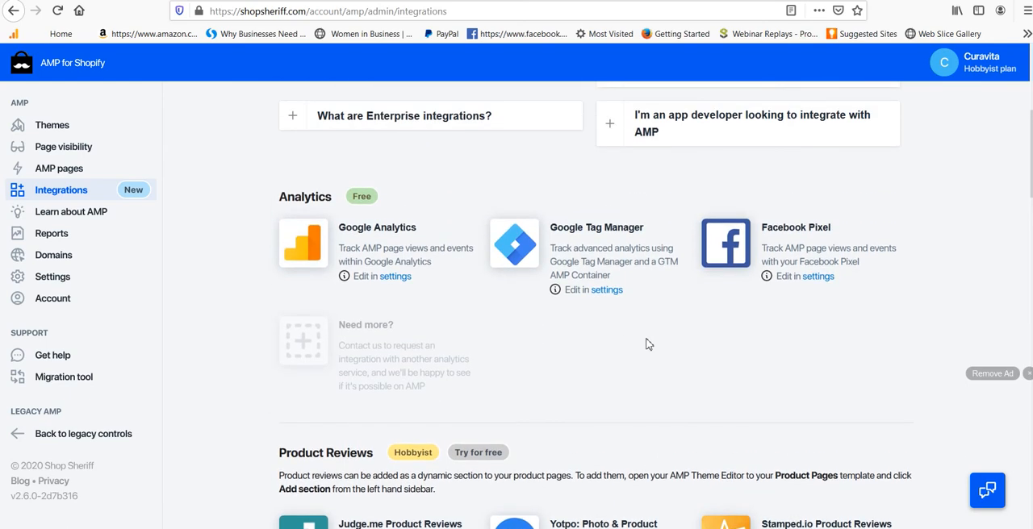
scroll(down, 3)
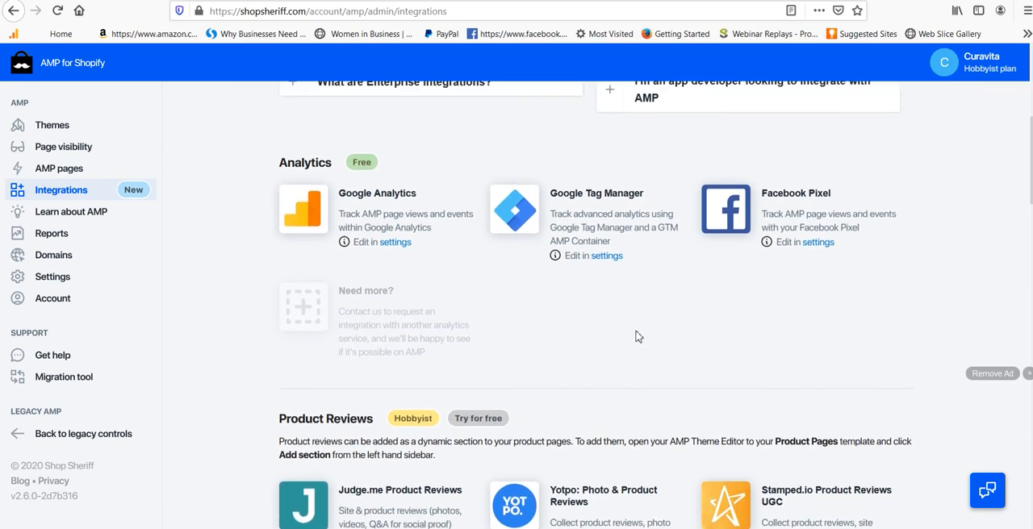
scroll(down, 3)
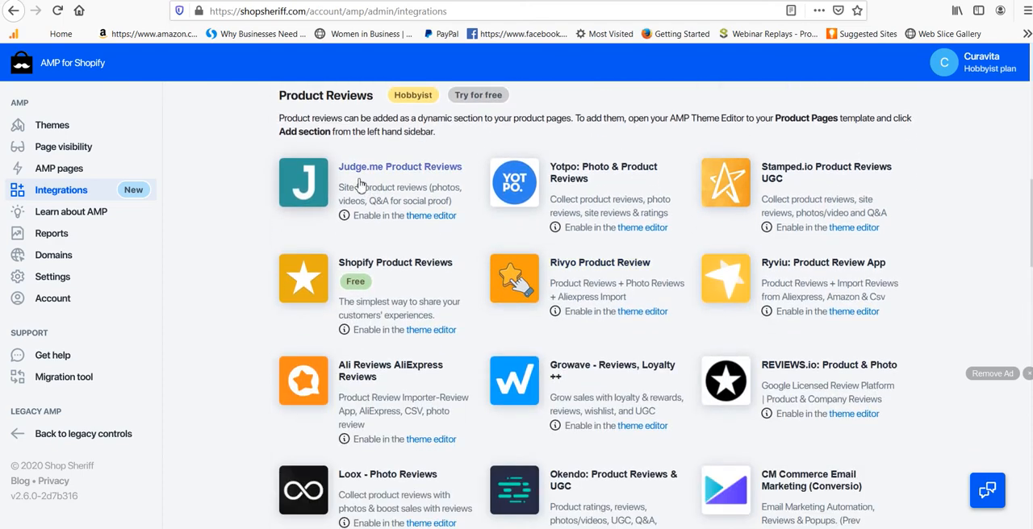
mouse_move(411, 189)
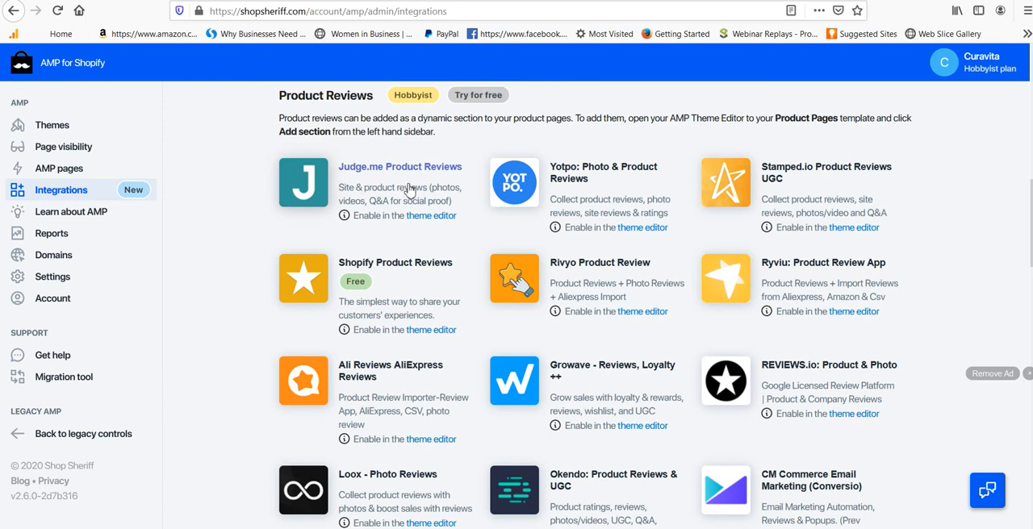
mouse_move(451, 218)
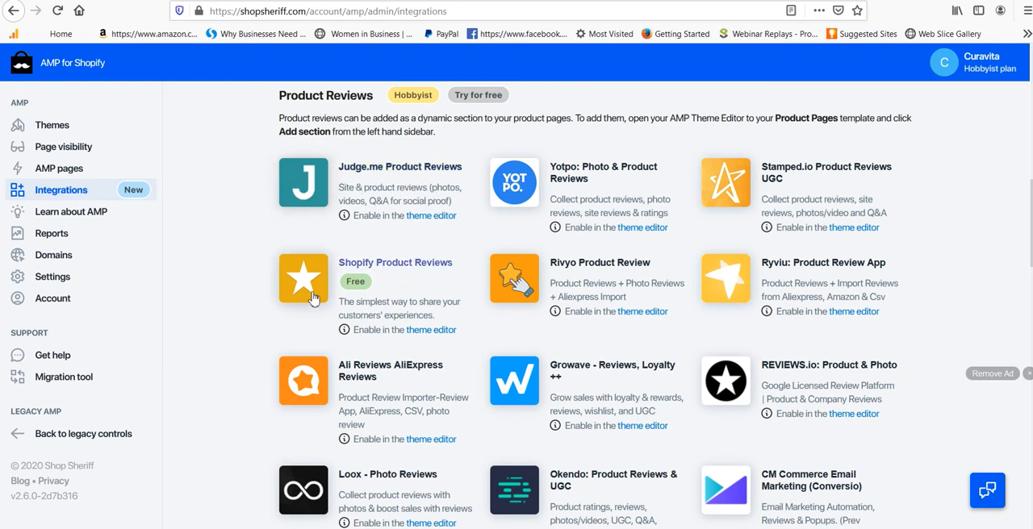
mouse_move(289, 298)
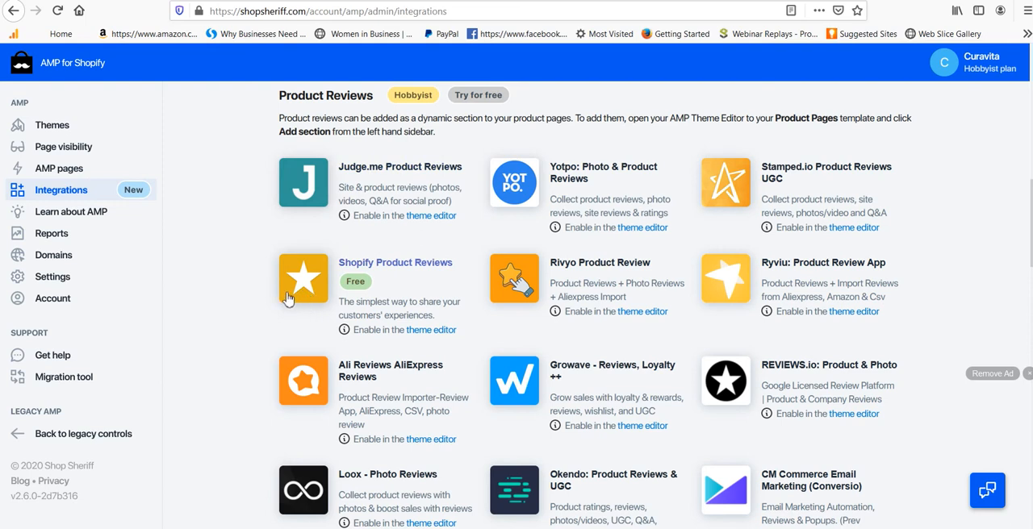
mouse_move(247, 276)
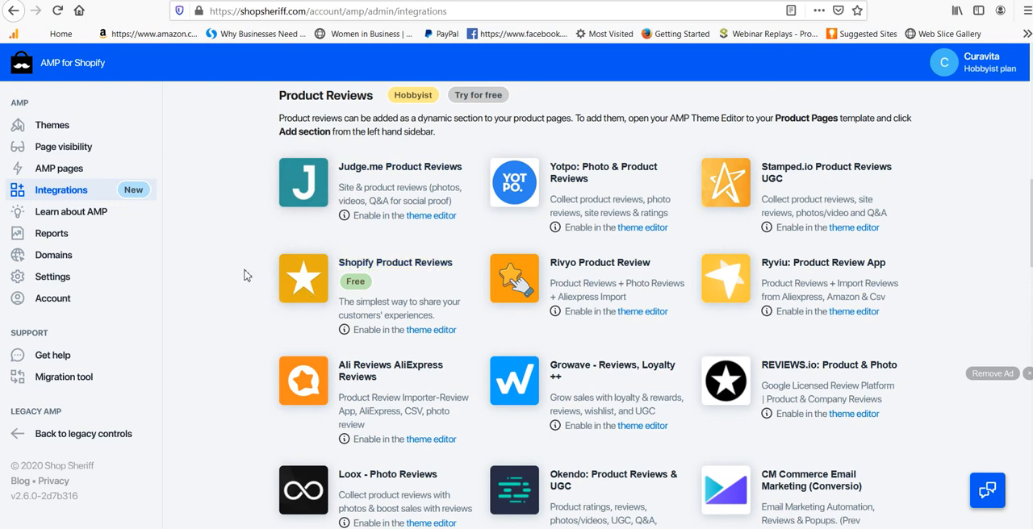
mouse_move(594, 228)
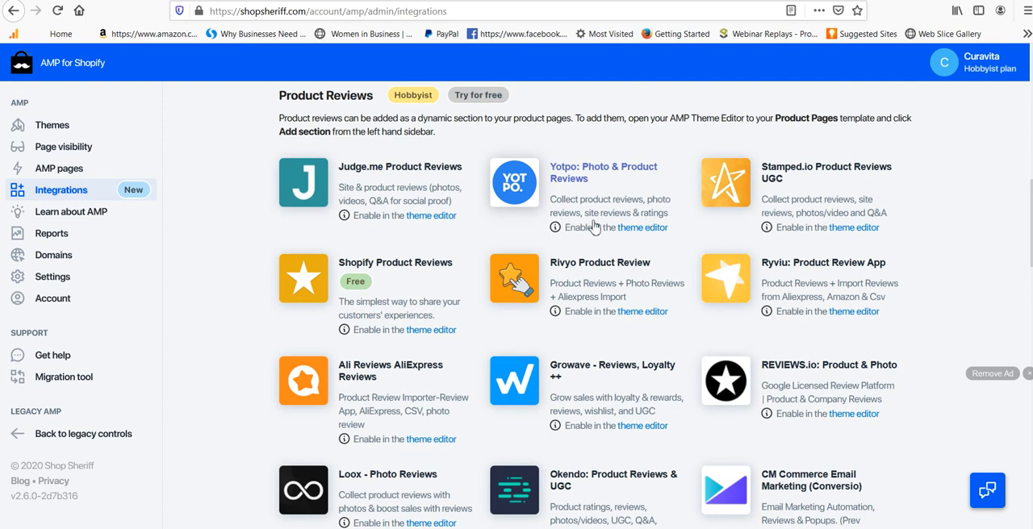
mouse_move(671, 186)
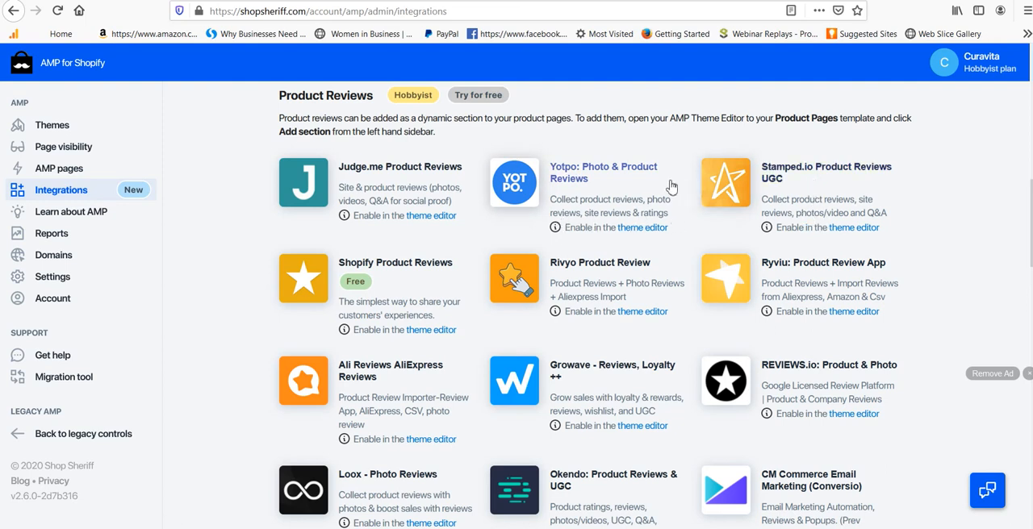
mouse_move(684, 235)
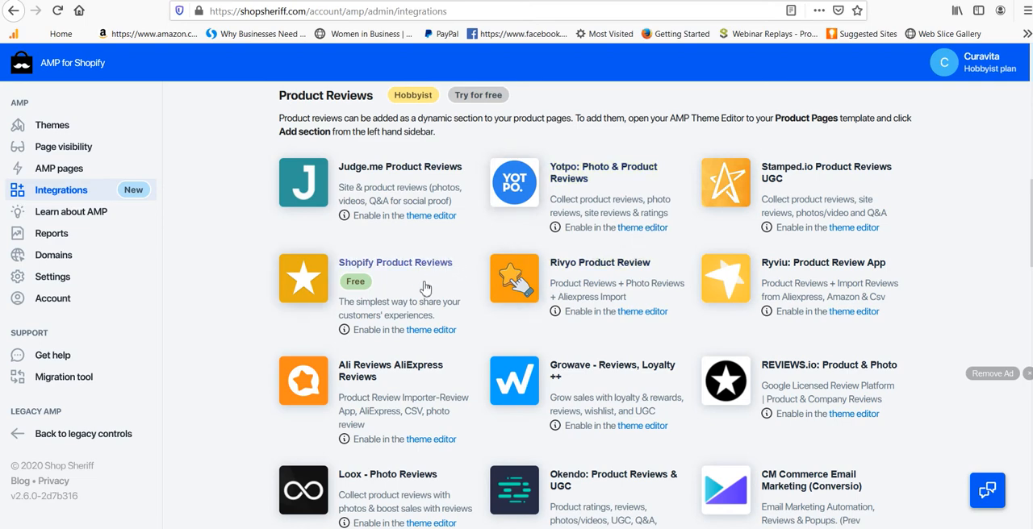
mouse_move(430, 287)
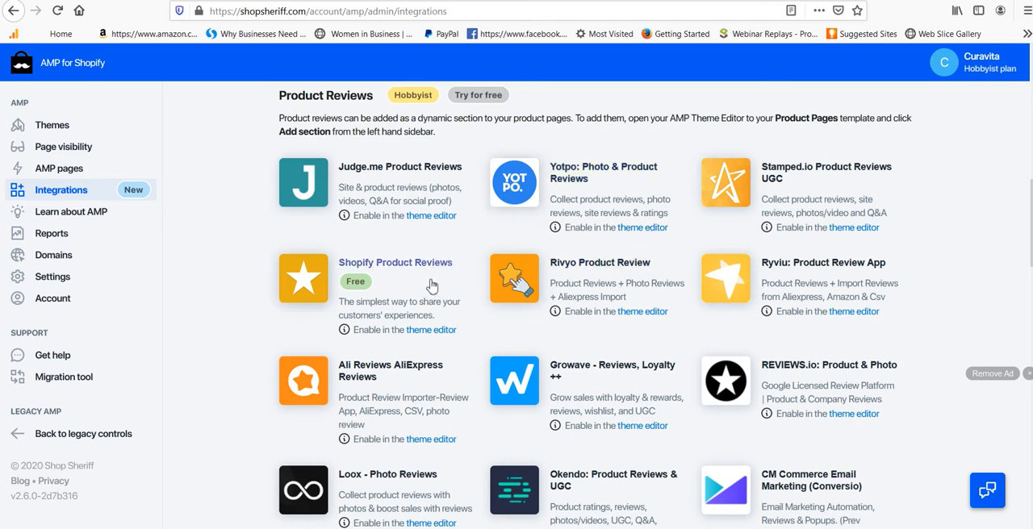
scroll(down, 3)
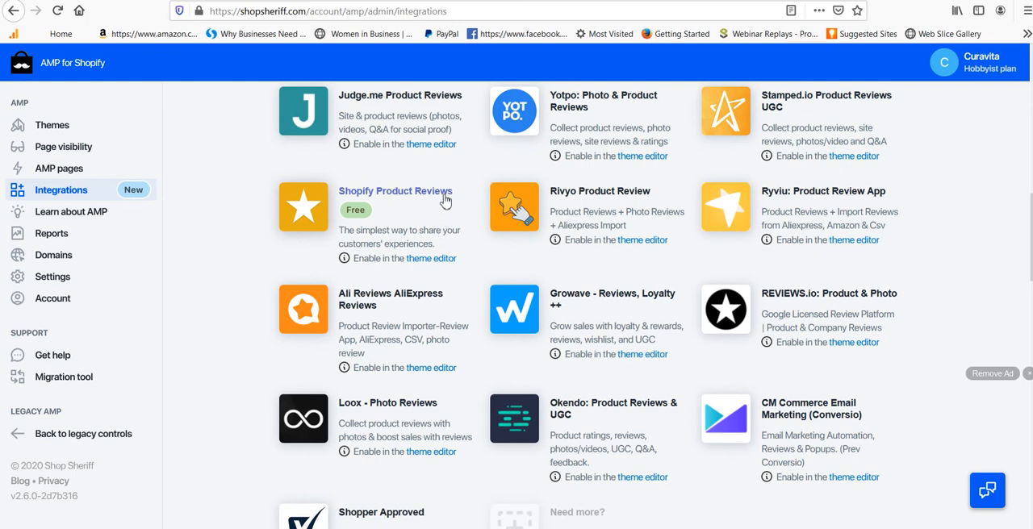
mouse_move(597, 278)
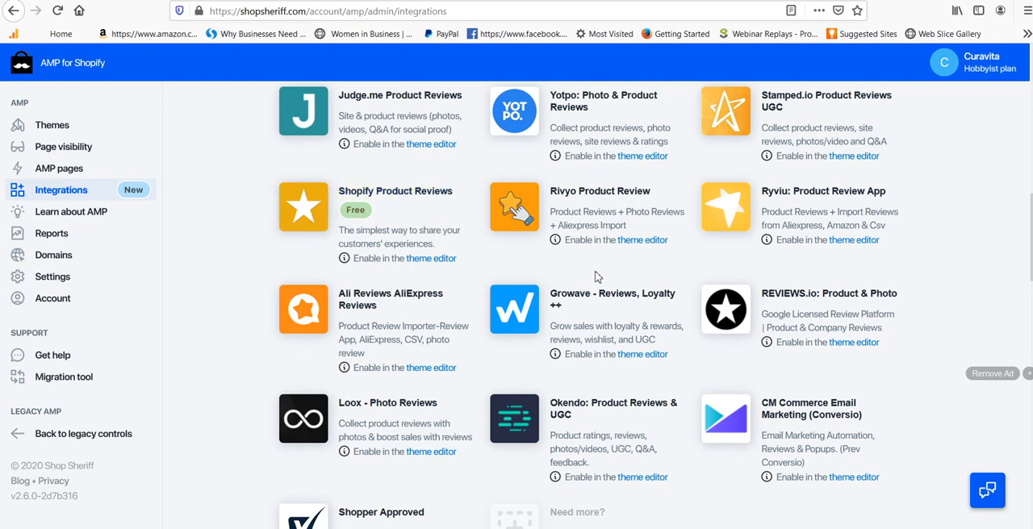
scroll(down, 3)
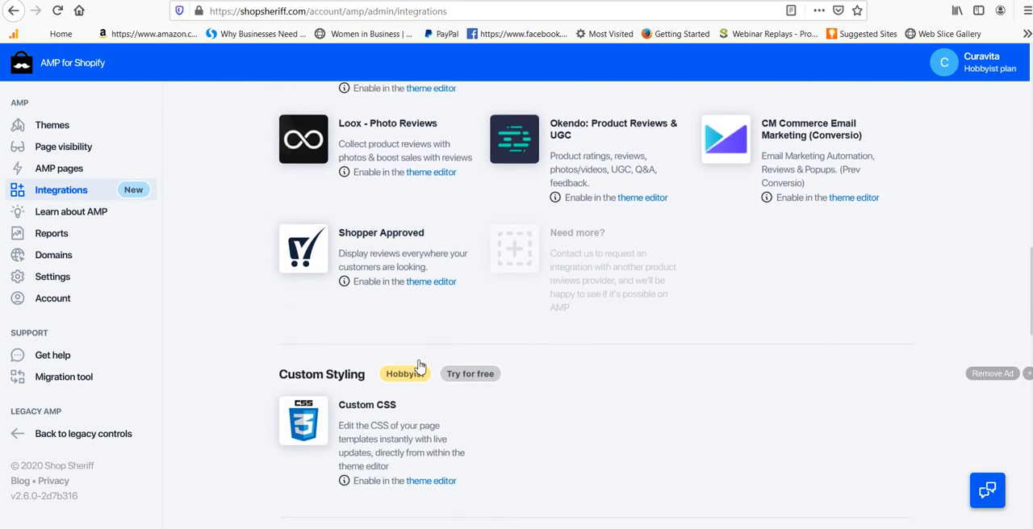
scroll(down, 3)
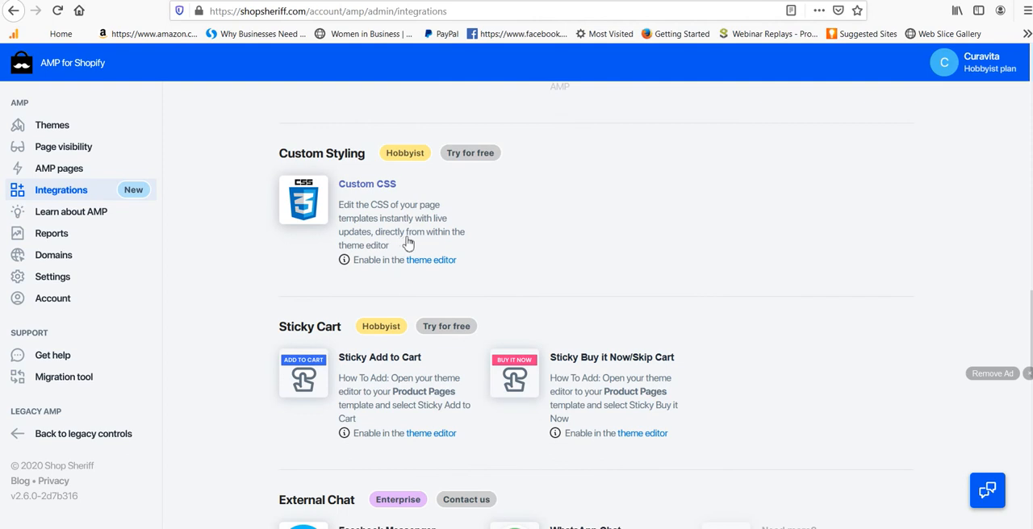
mouse_move(440, 243)
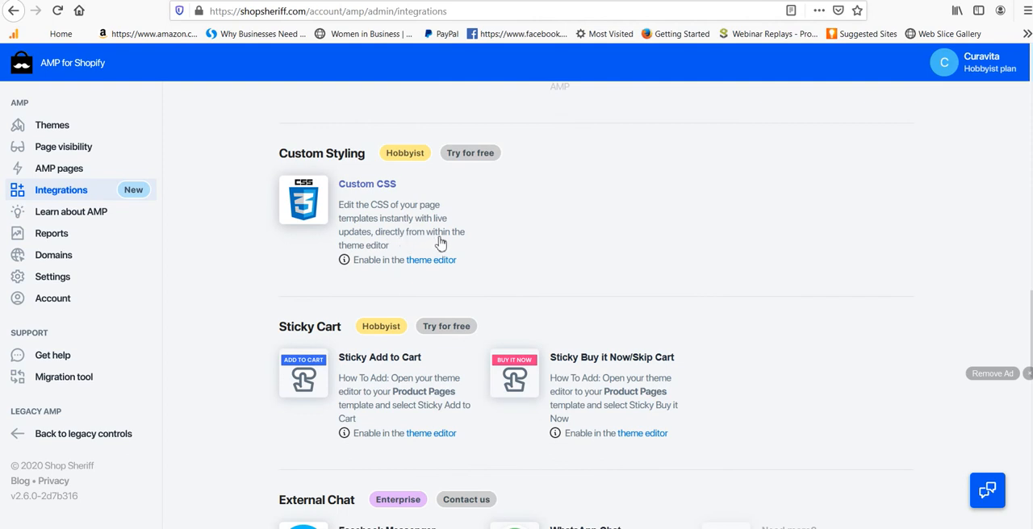
mouse_move(478, 266)
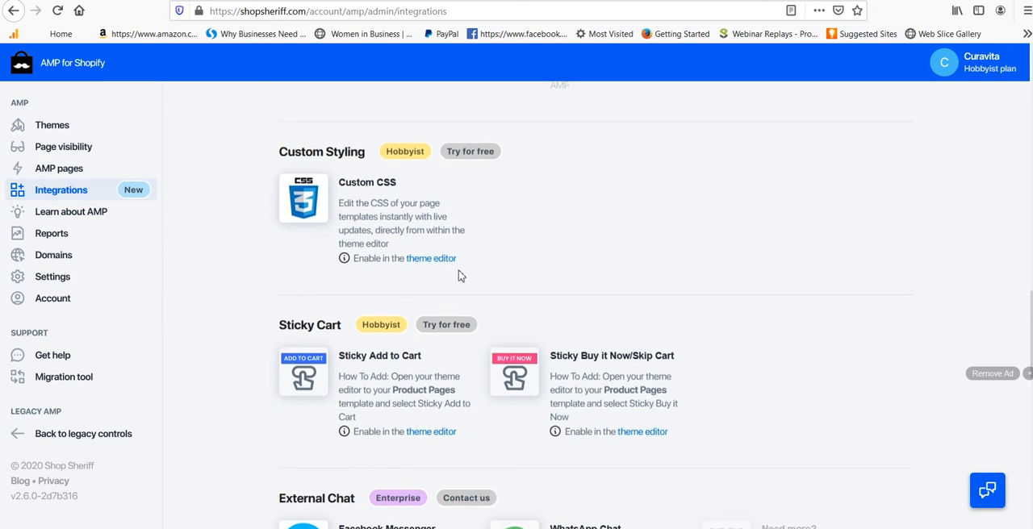
scroll(down, 3)
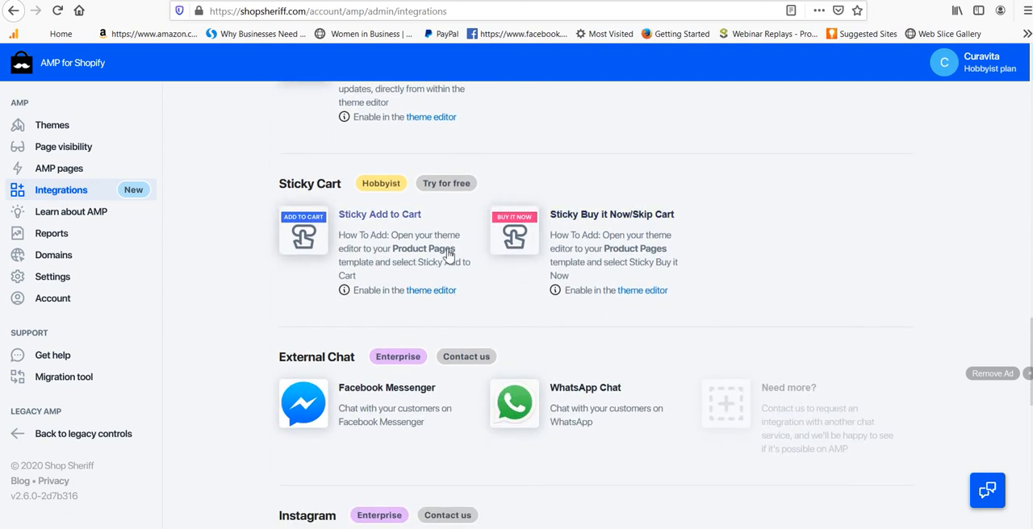
scroll(down, 3)
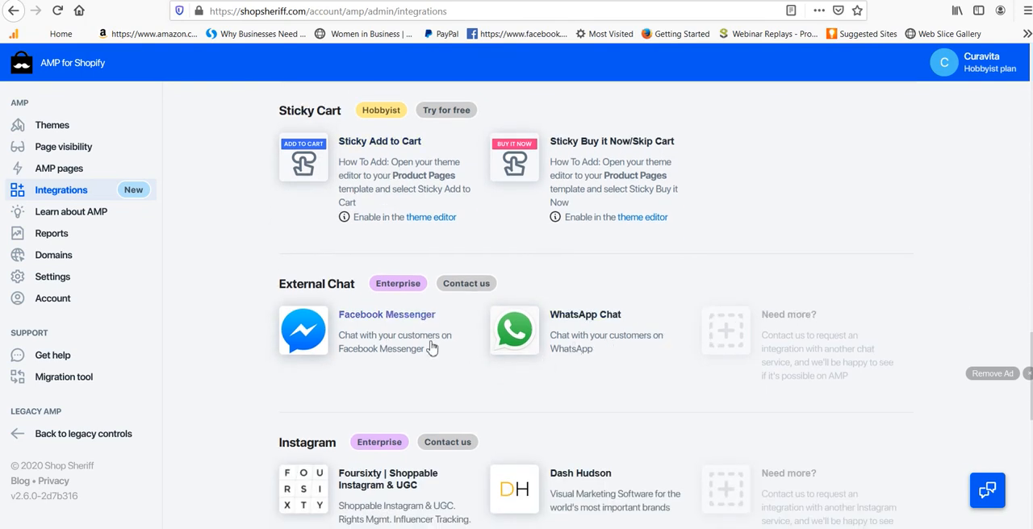
scroll(down, 3)
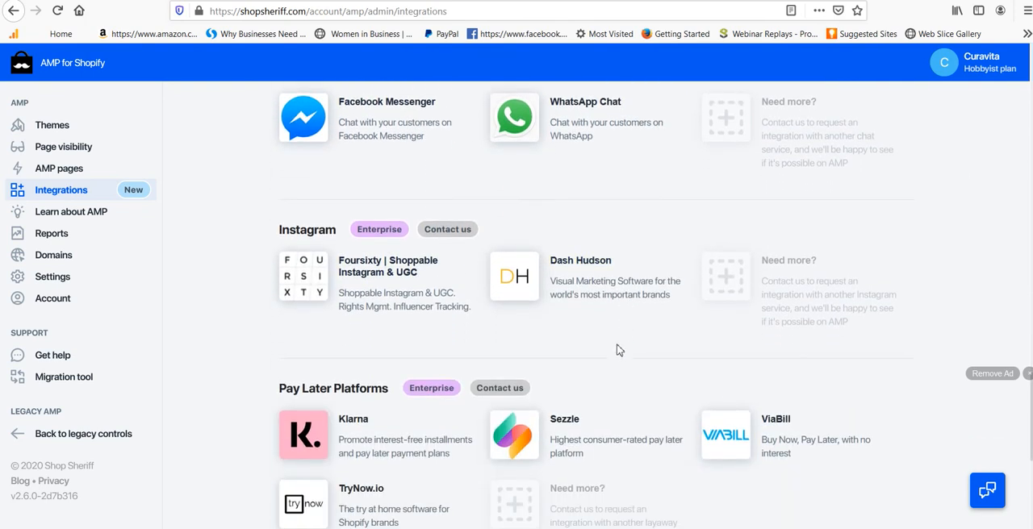
scroll(down, 3)
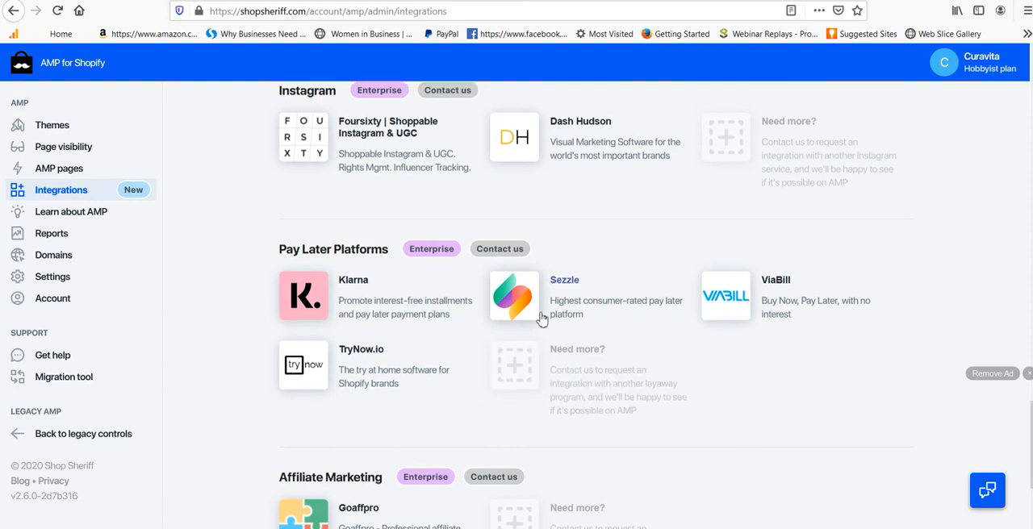
scroll(up, 3)
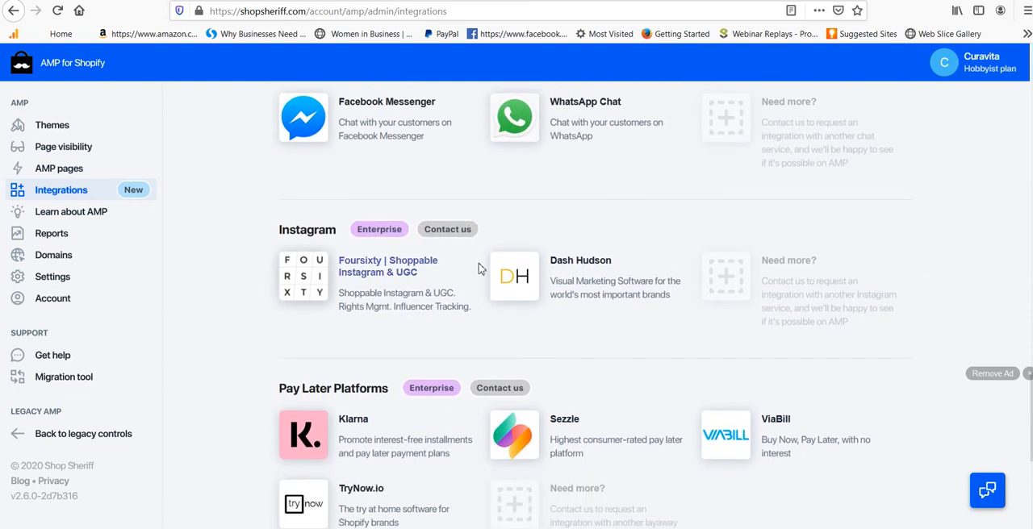
scroll(down, 3)
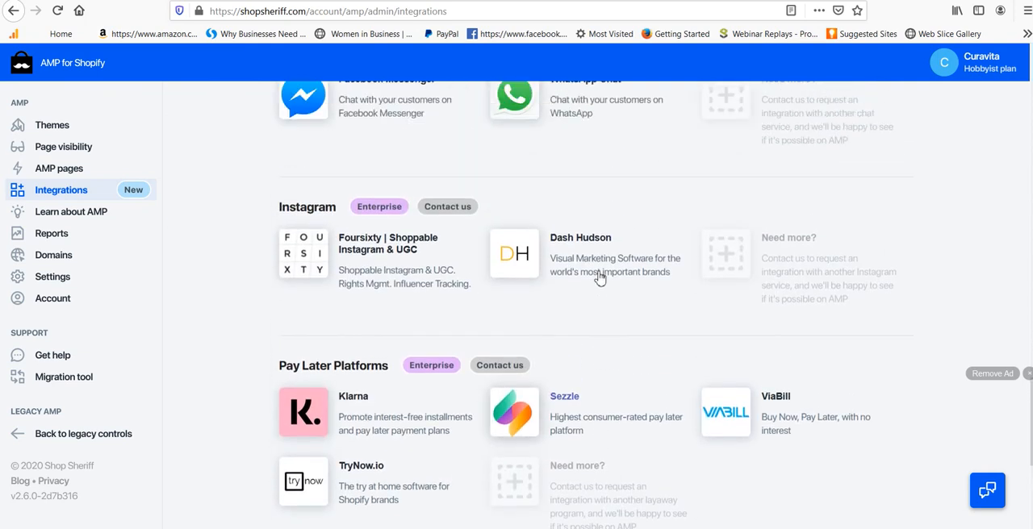
scroll(up, 3)
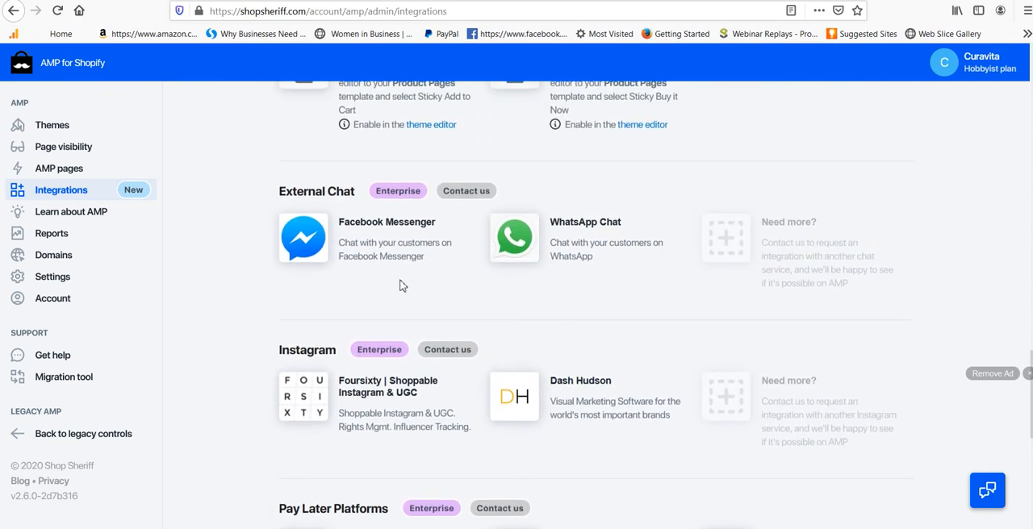
mouse_move(763, 336)
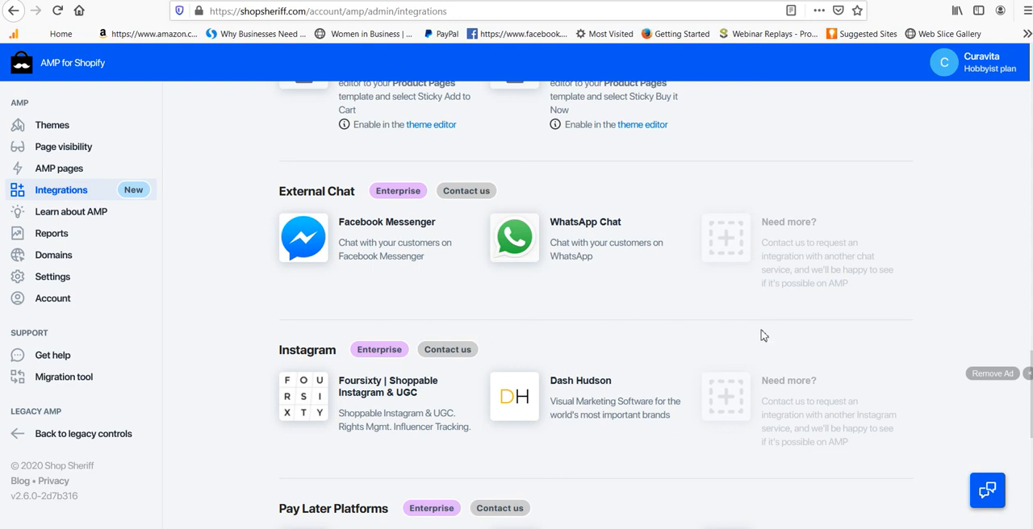
mouse_move(457, 293)
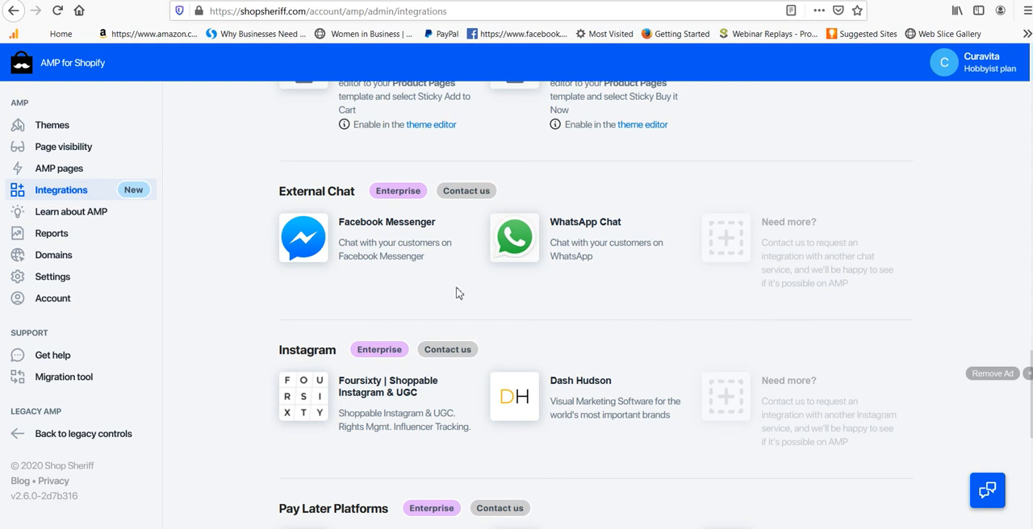
scroll(up, 3)
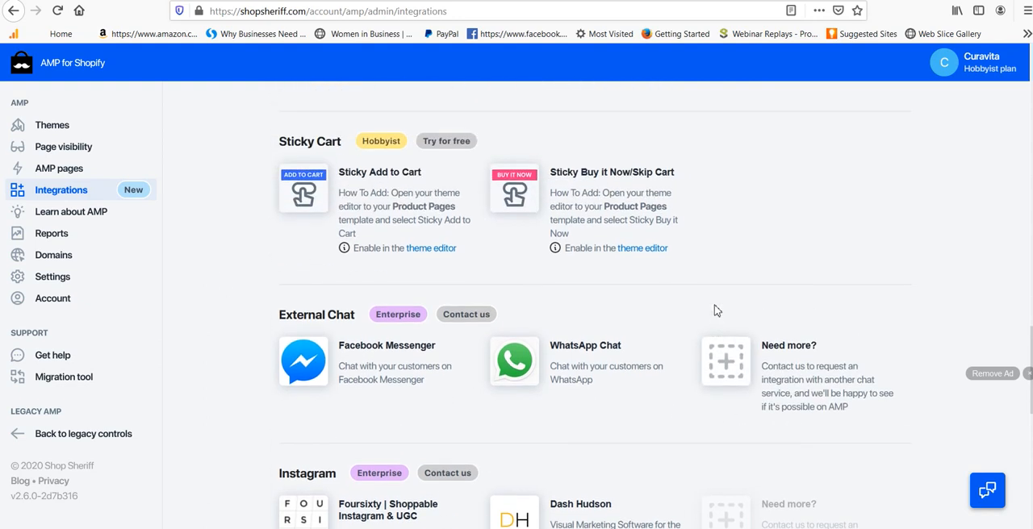
scroll(down, 3)
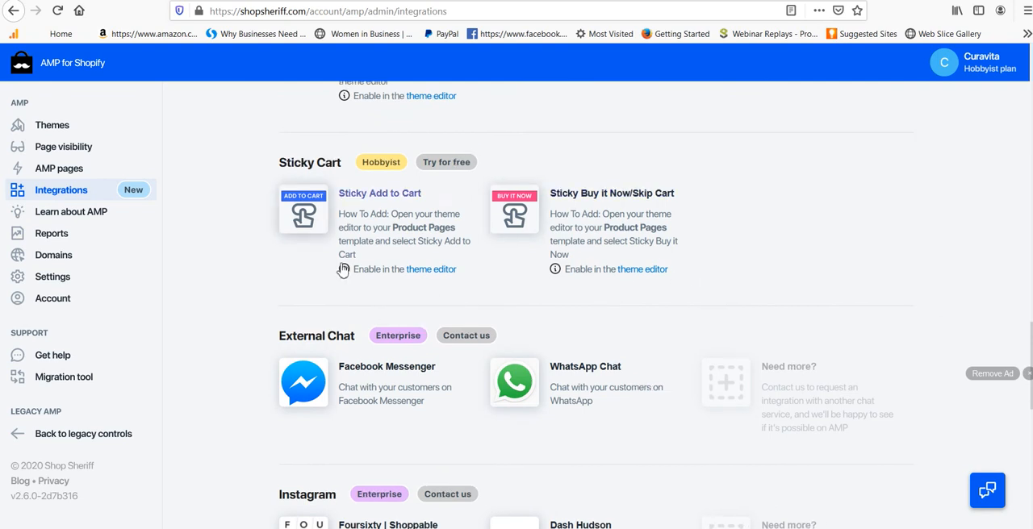
scroll(up, 3)
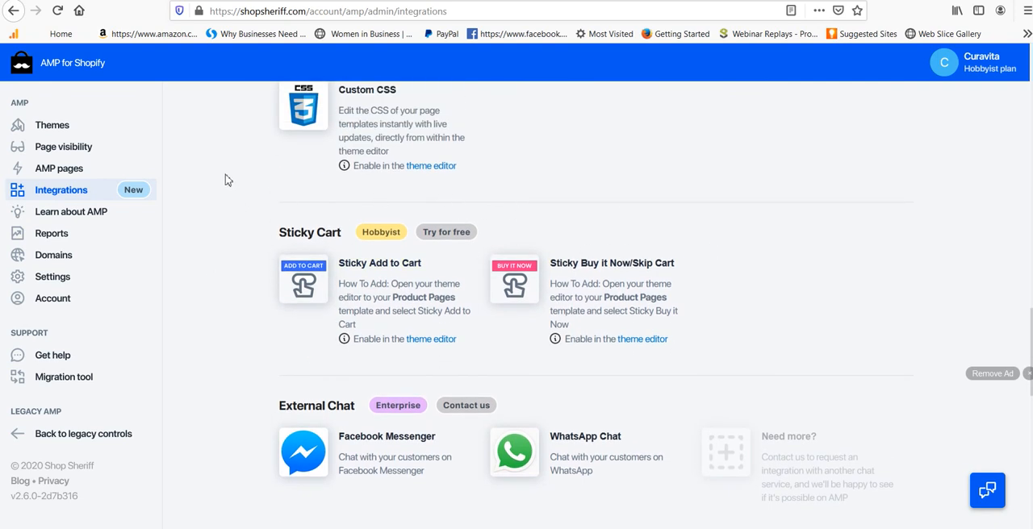
mouse_move(207, 177)
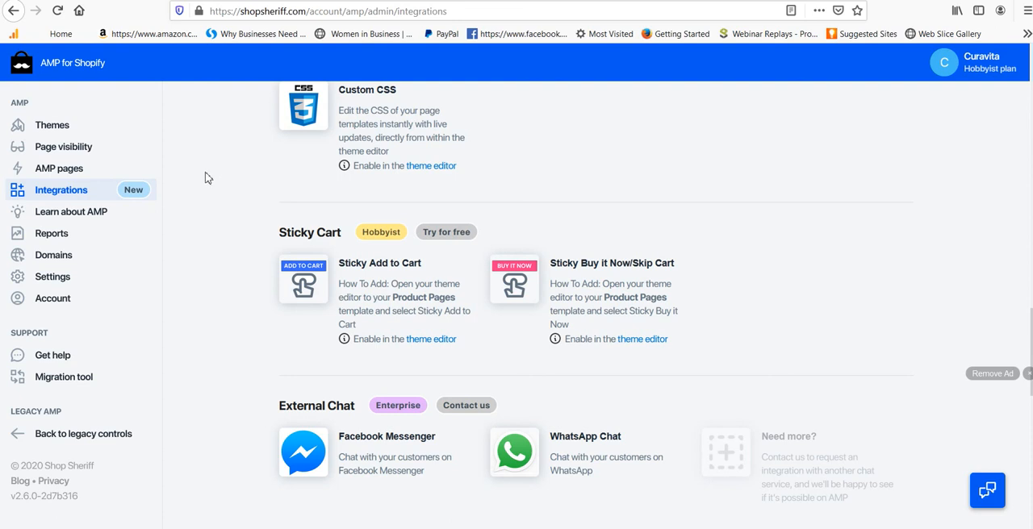
mouse_move(242, 170)
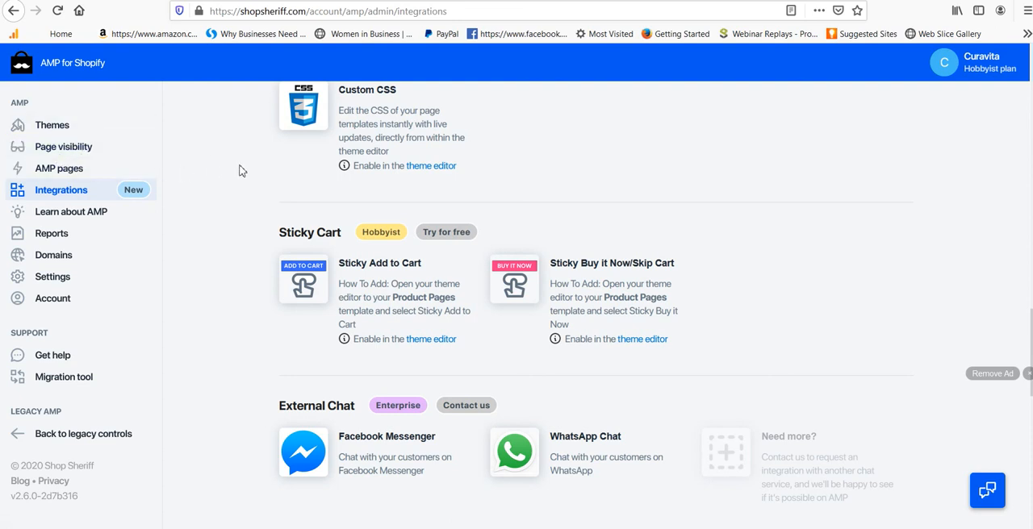
mouse_move(224, 214)
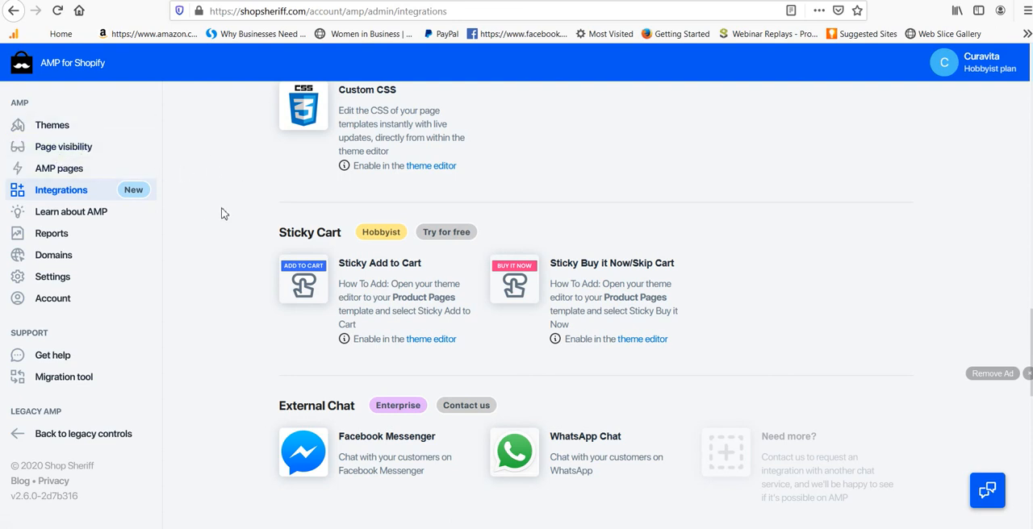
mouse_move(476, 191)
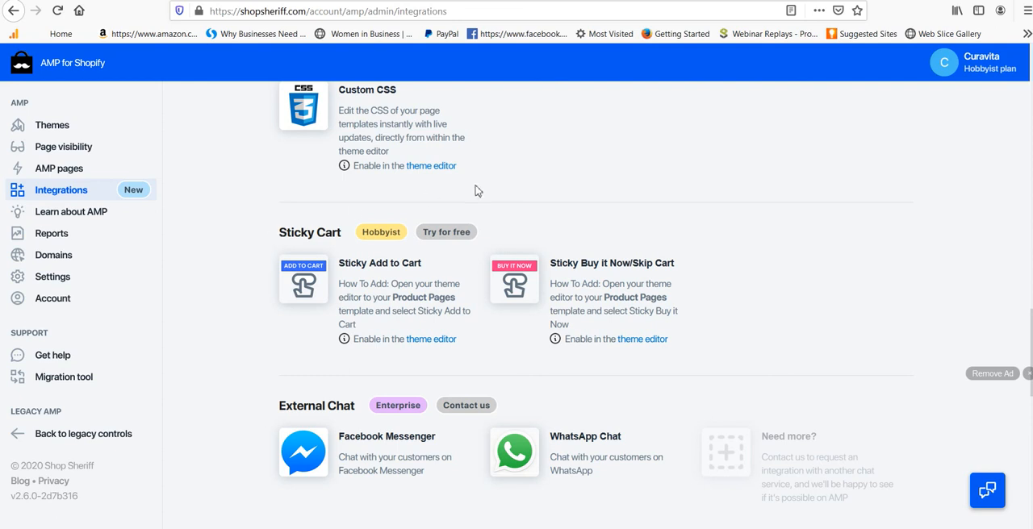
mouse_move(431, 205)
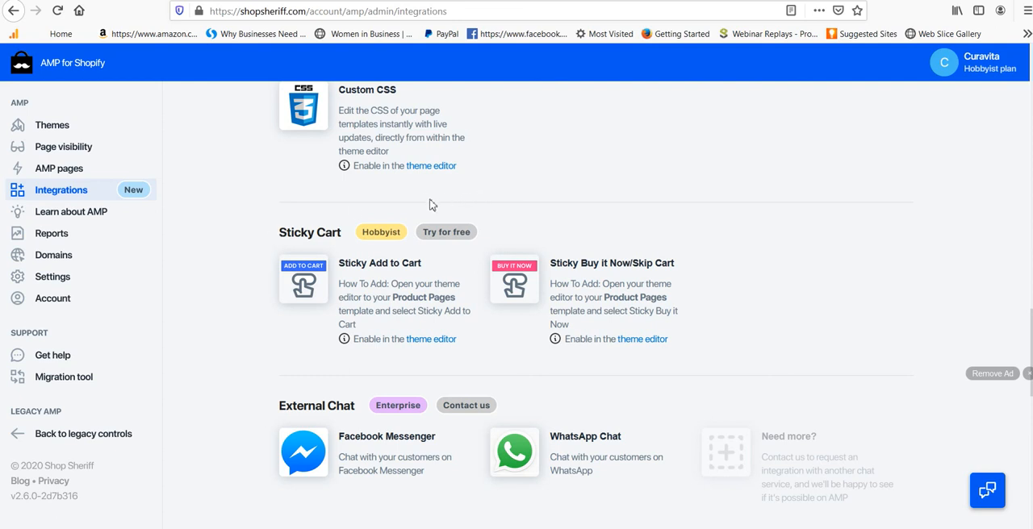
mouse_move(261, 221)
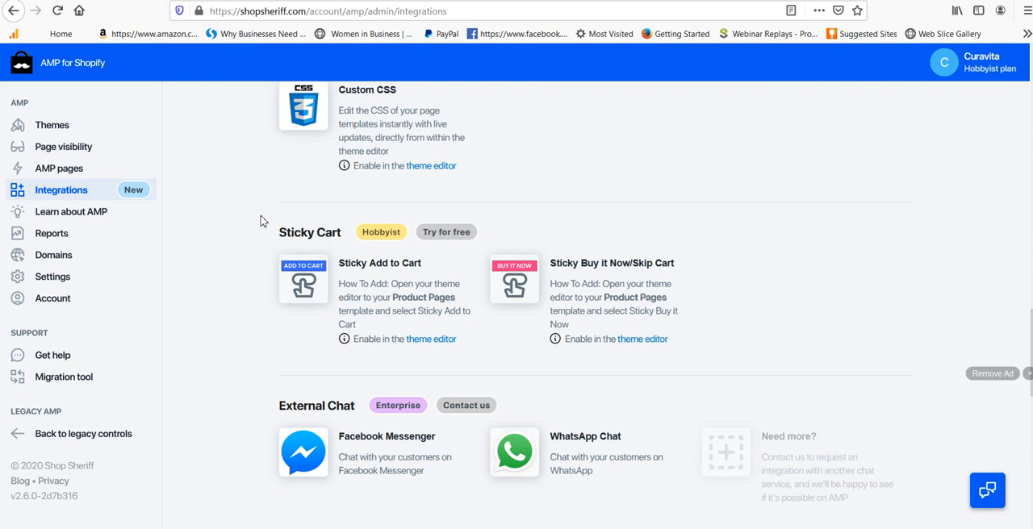
mouse_move(215, 242)
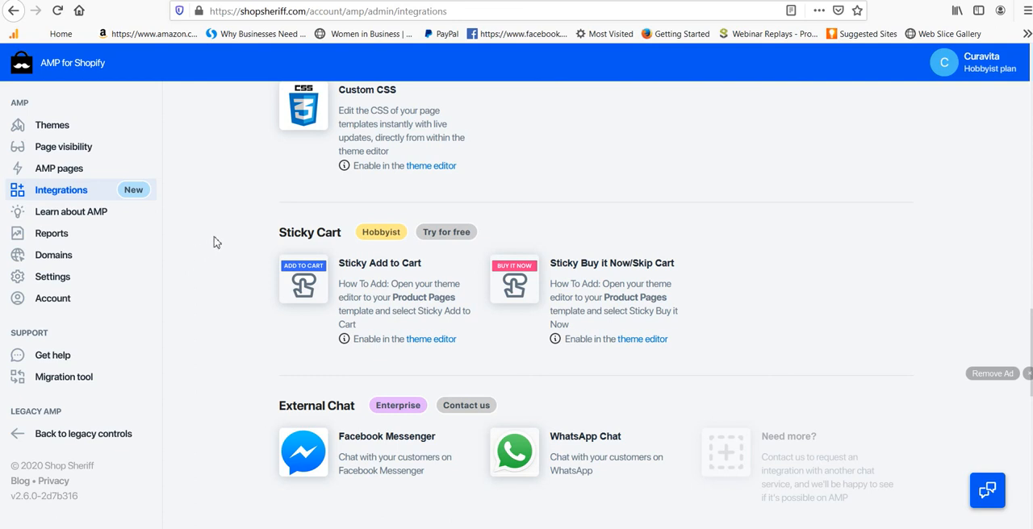
mouse_move(266, 171)
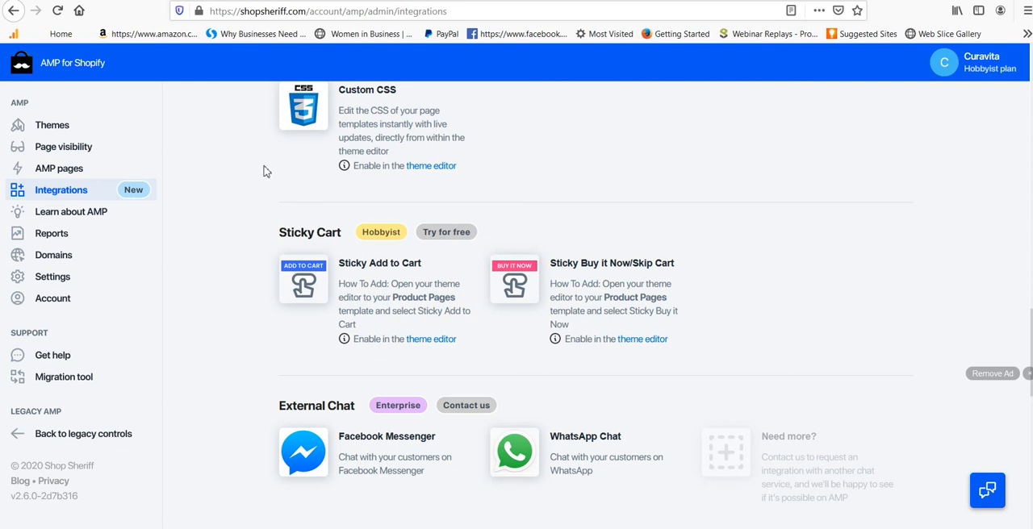